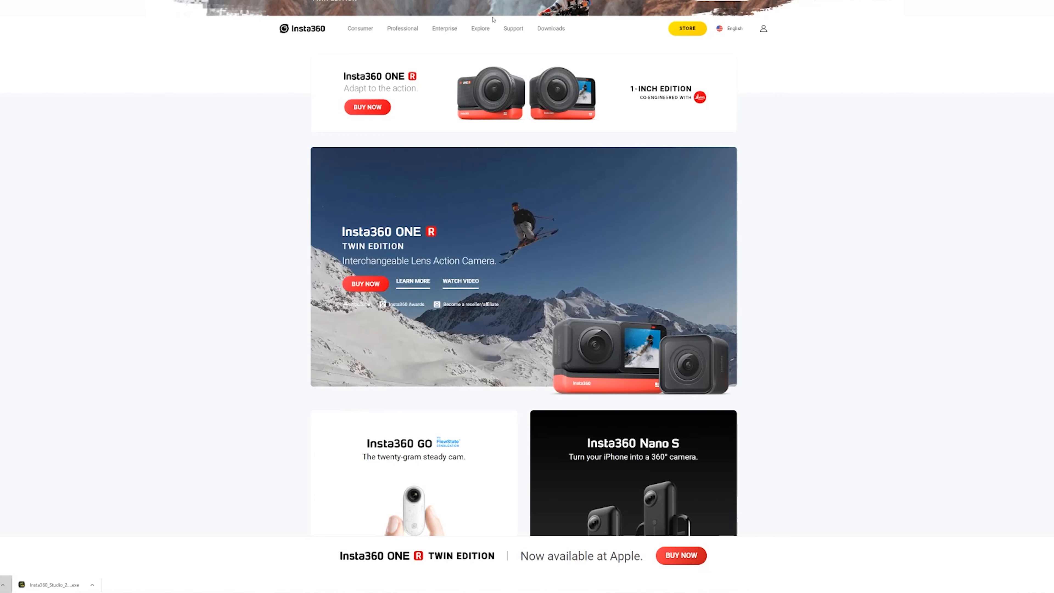
Reach the ONE R Downloads page and scroll to the Studio 2020 and Third-Party Software sections.
{"action": "scroll", "scroll_direction": "down", "scroll_amount": 3}
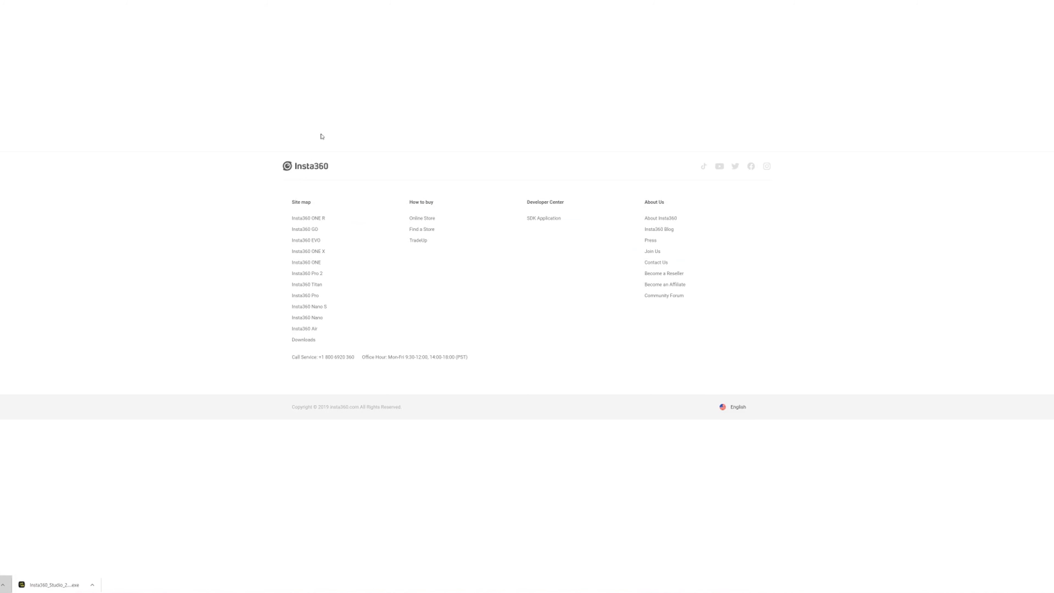
{"action": "left_click", "coordinate": [303, 339]}
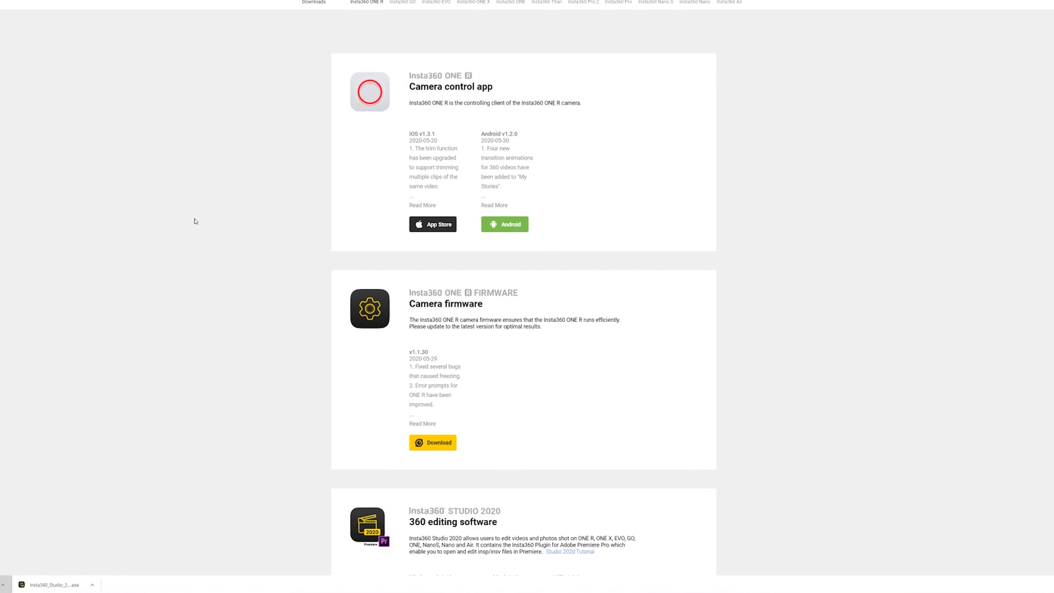
{"action": "scroll", "scroll_direction": "down", "scroll_amount": 3}
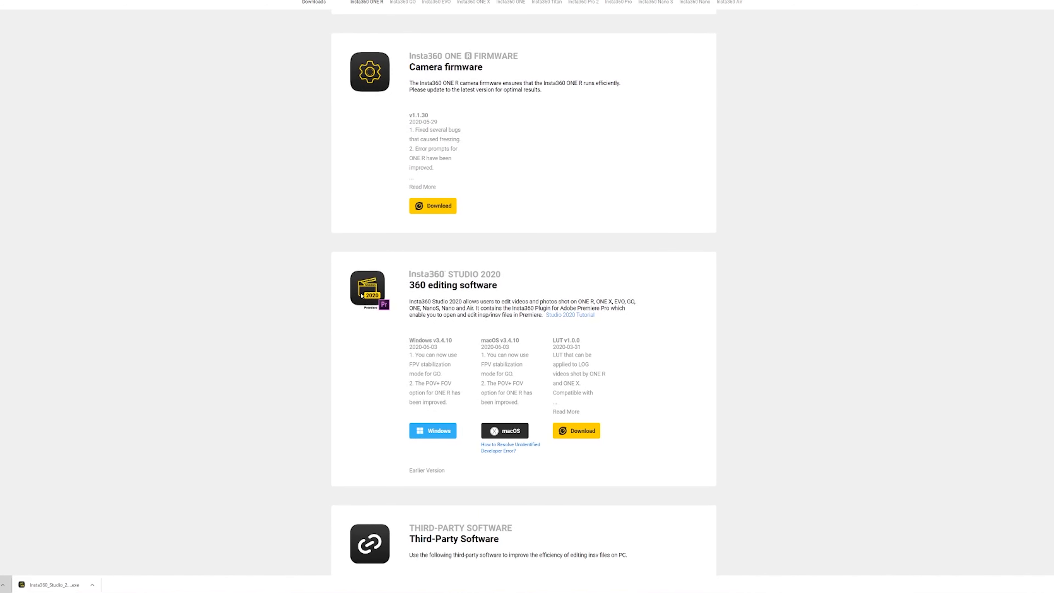
{"action": "mouse_move", "coordinate": [444, 294]}
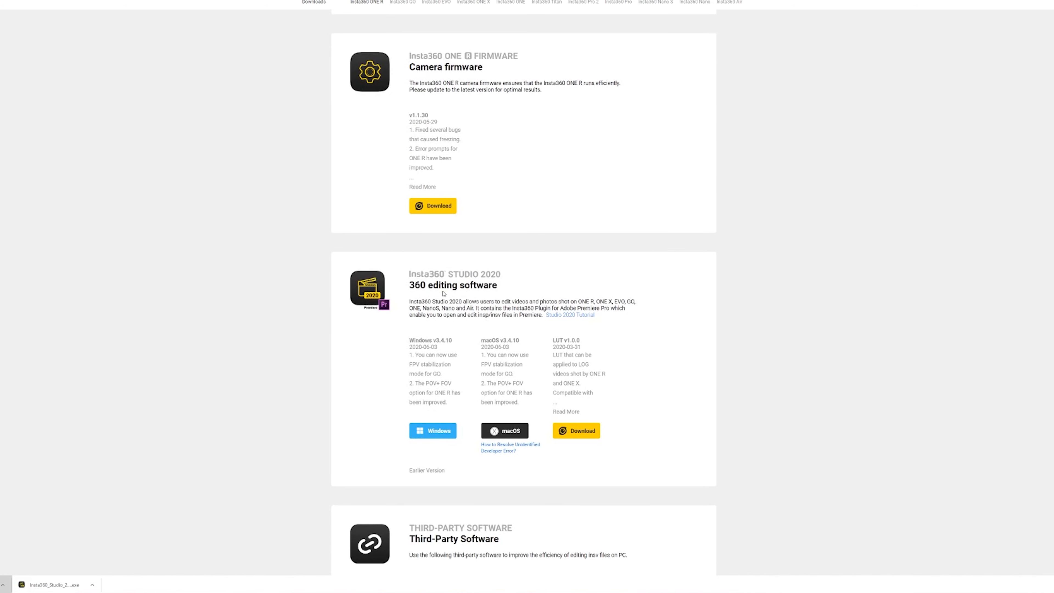
{"action": "scroll", "scroll_direction": "down", "scroll_amount": 3}
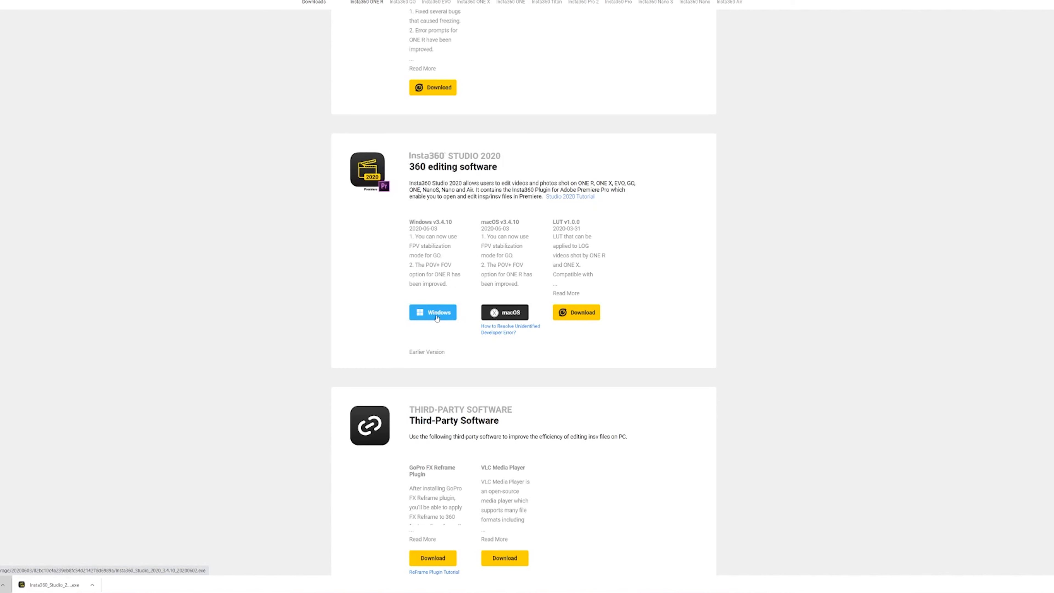
{"action": "scroll", "scroll_direction": "down", "scroll_amount": 3}
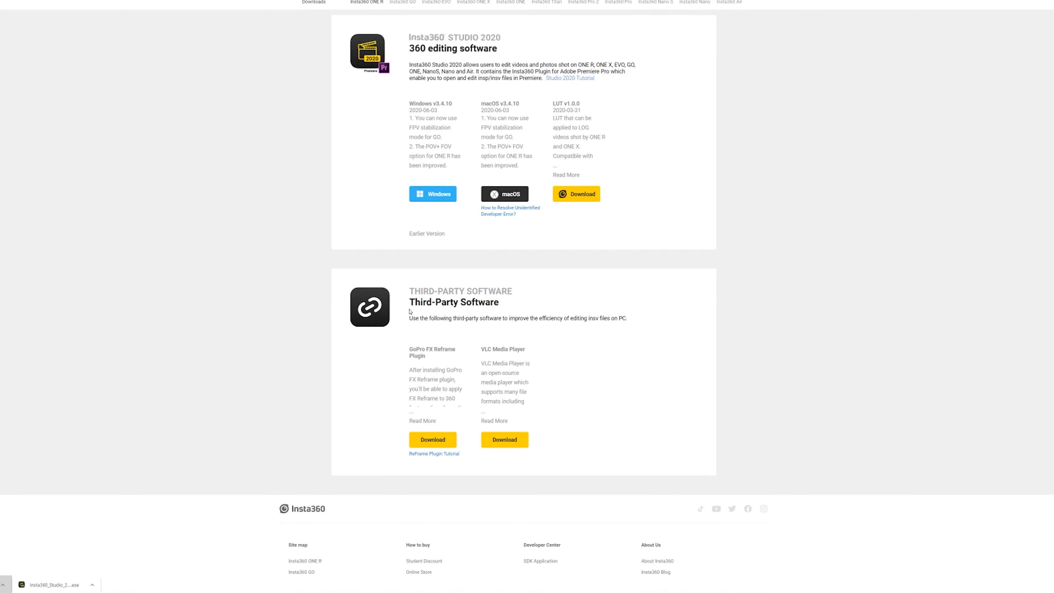
{"action": "mouse_move", "coordinate": [463, 296]}
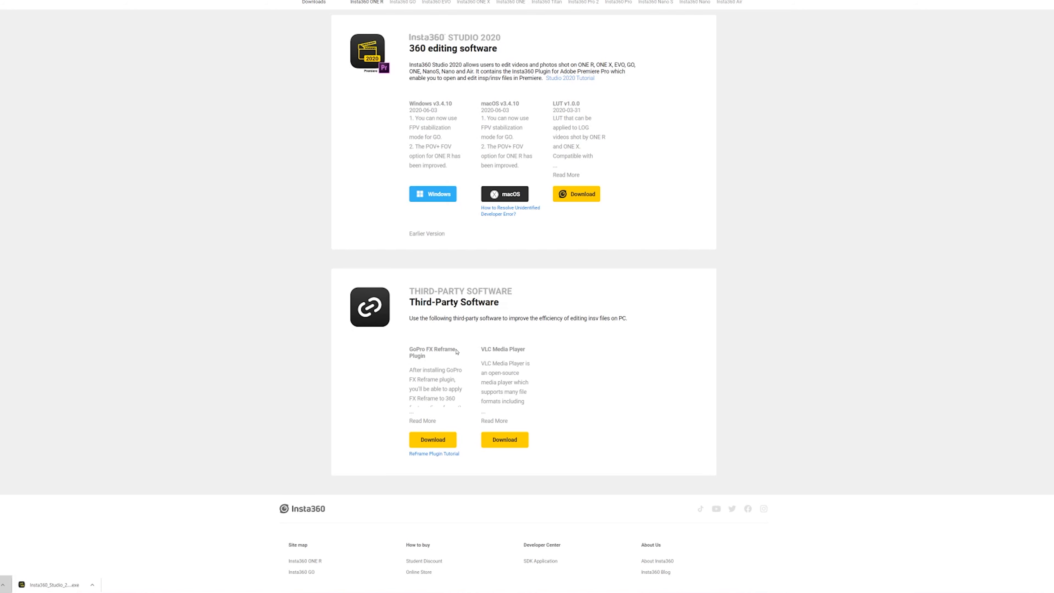
{"action": "mouse_move", "coordinate": [409, 350]}
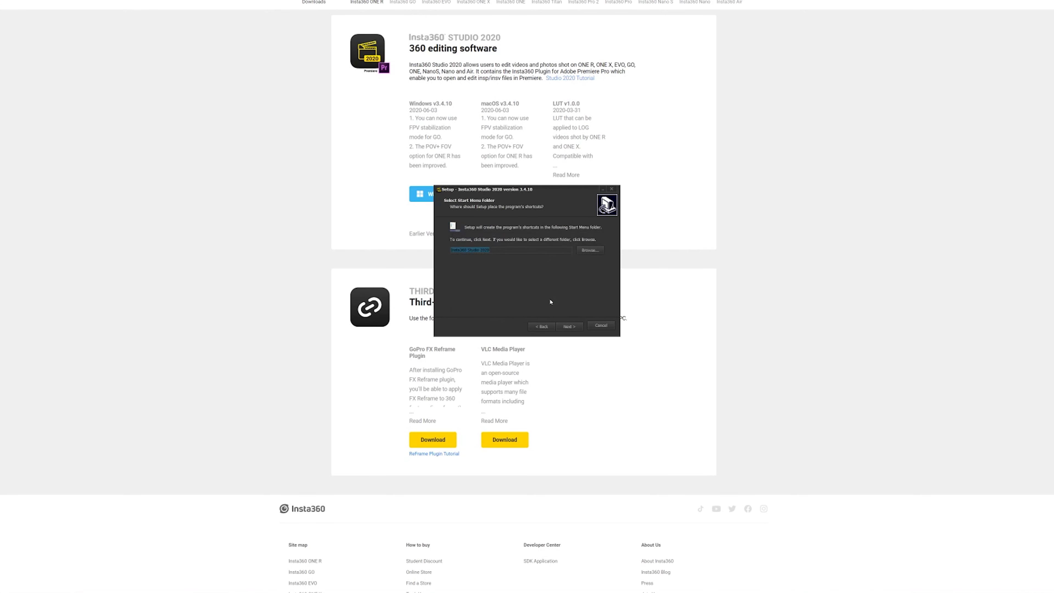
Install Studio 2020 with default Start Menu folder and all additional tasks, then finish the wizard.
{"action": "left_click", "coordinate": [569, 326]}
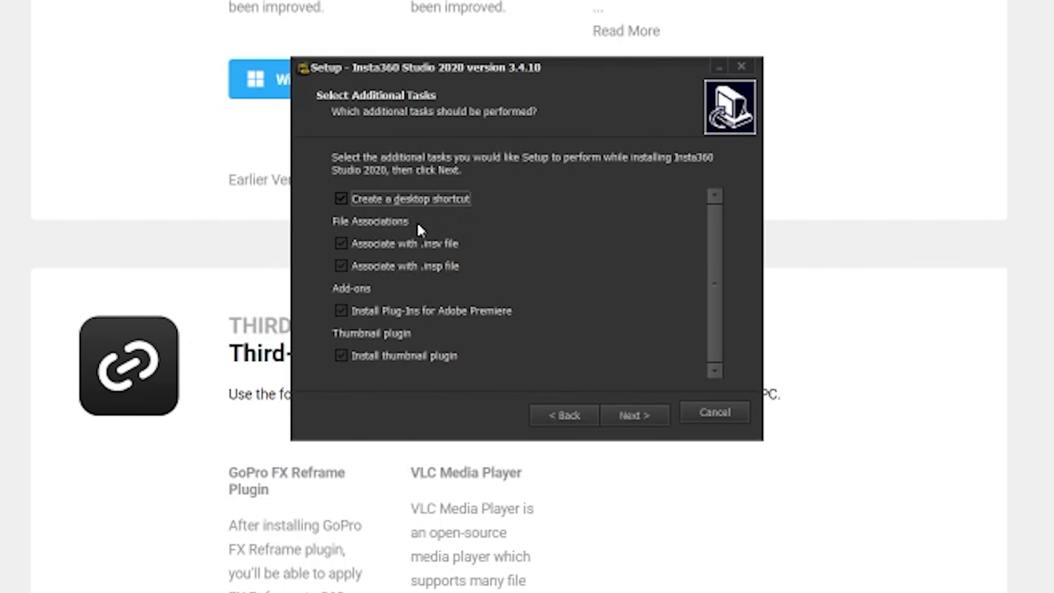
{"action": "mouse_move", "coordinate": [451, 275]}
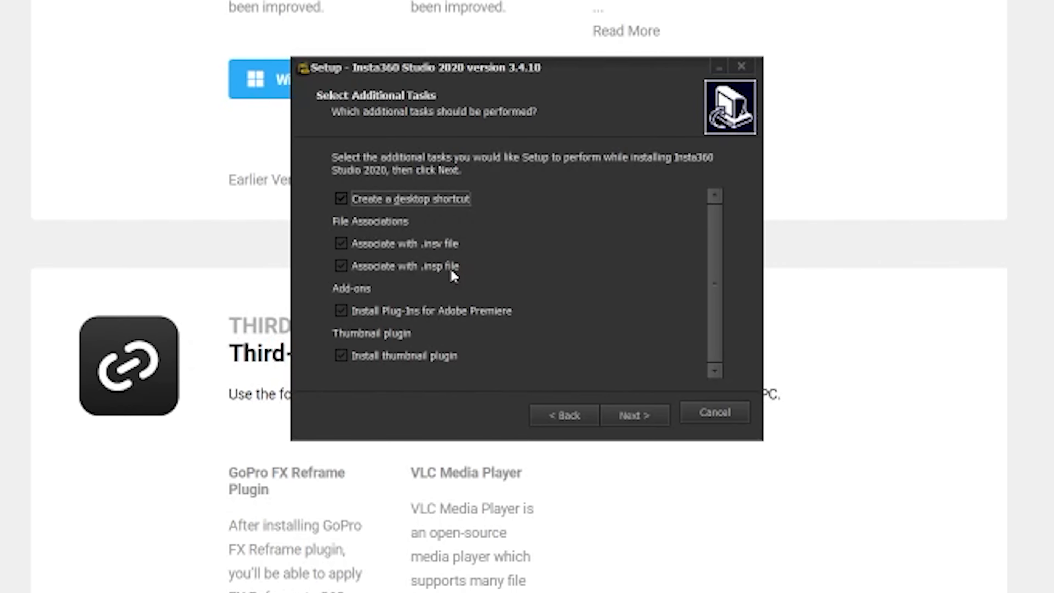
{"action": "mouse_move", "coordinate": [362, 321]}
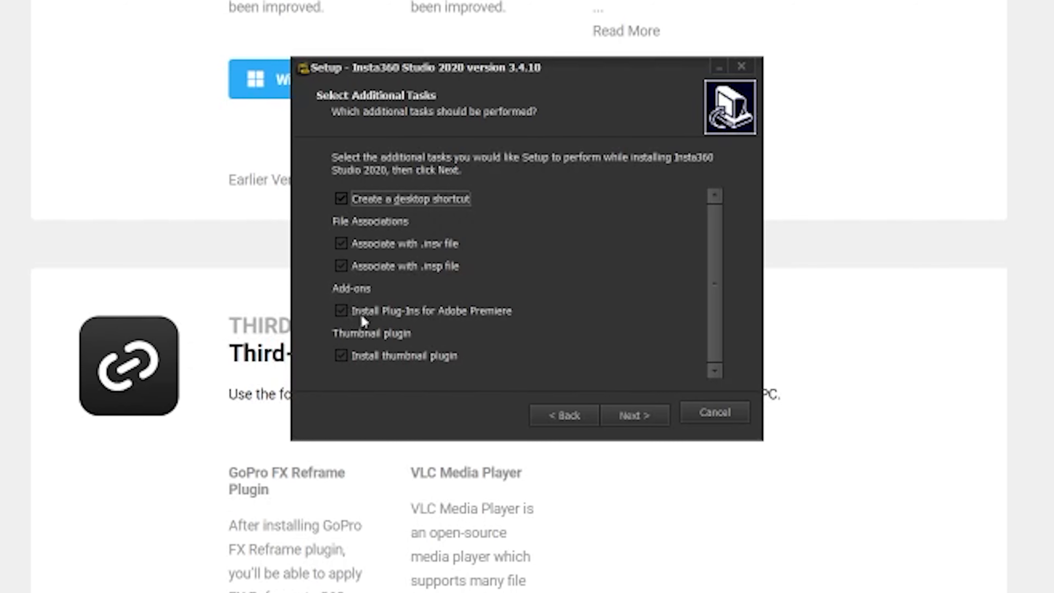
{"action": "mouse_move", "coordinate": [460, 329]}
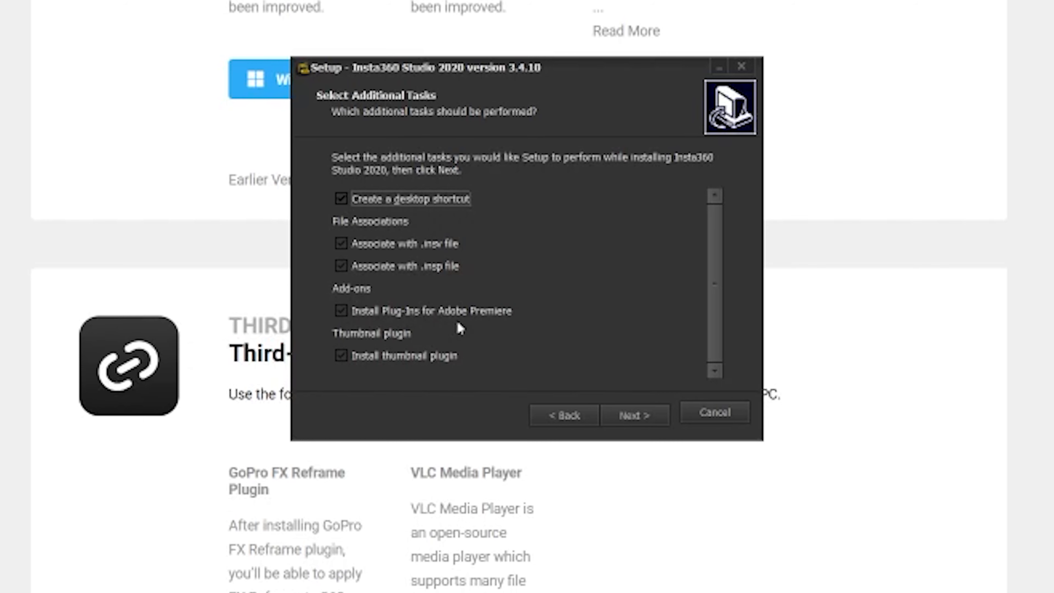
{"action": "mouse_move", "coordinate": [382, 354]}
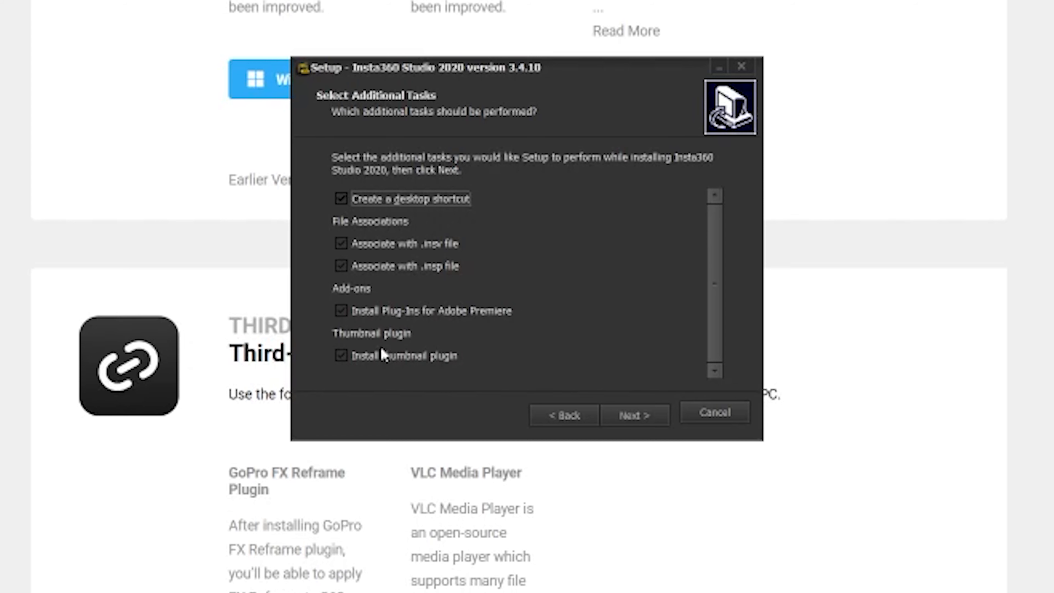
{"action": "mouse_move", "coordinate": [398, 344]}
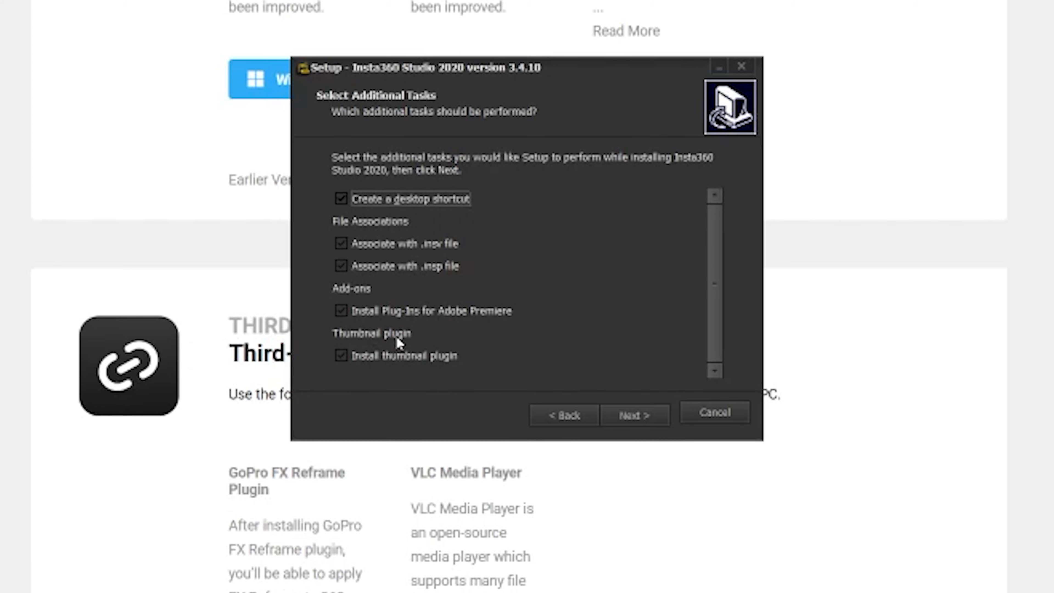
{"action": "mouse_move", "coordinate": [402, 305]}
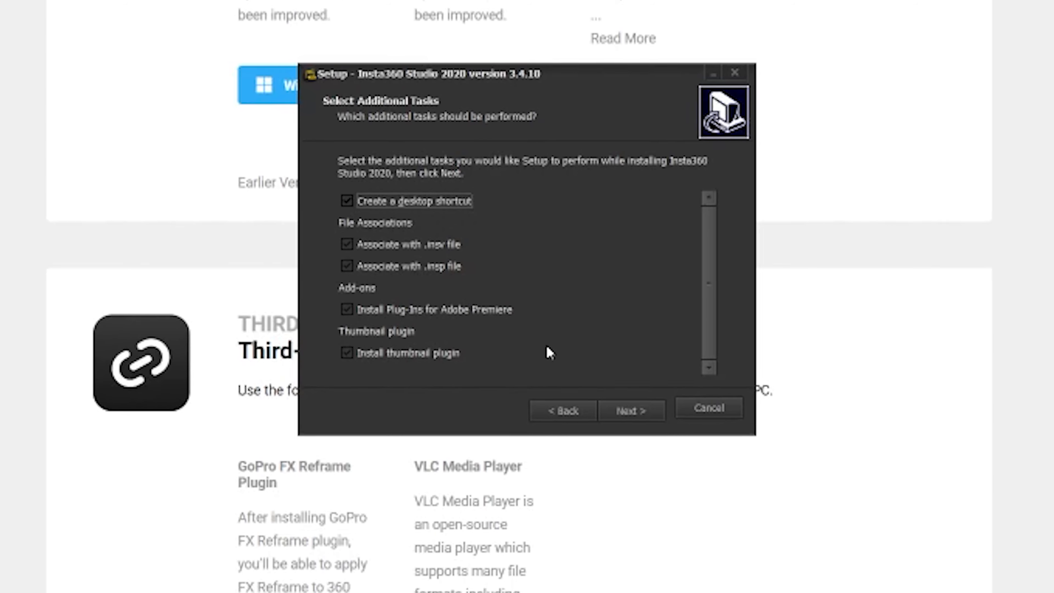
{"action": "left_click", "coordinate": [631, 410]}
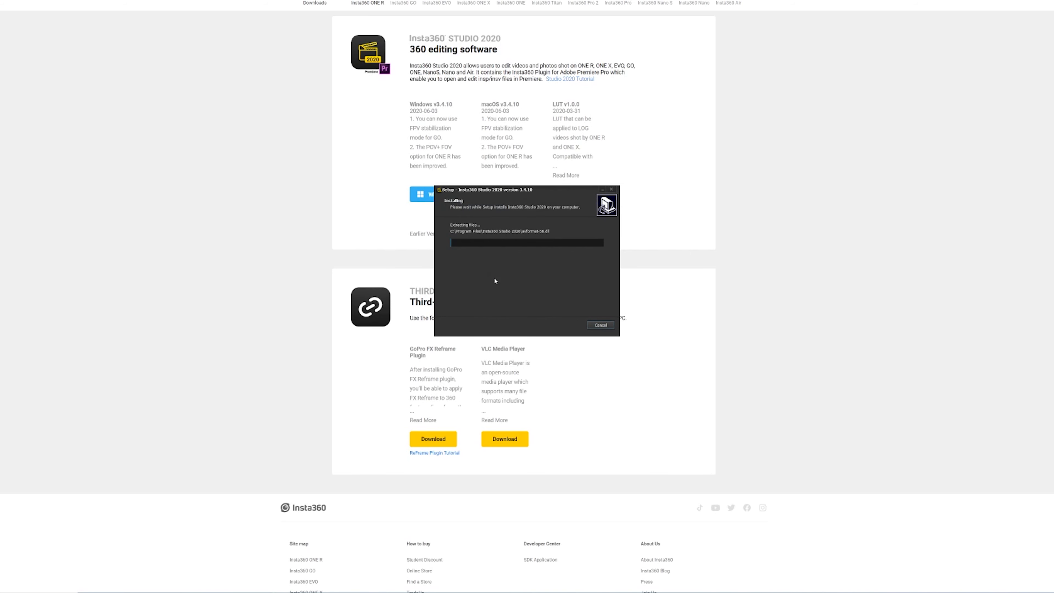
{"action": "scroll", "scroll_direction": "down", "scroll_amount": 3}
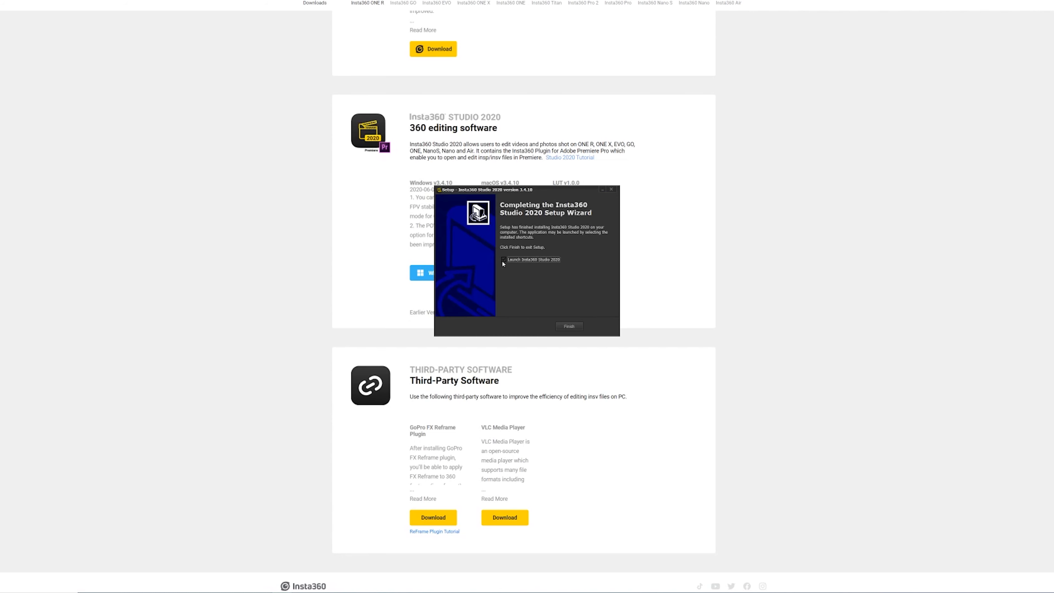
{"action": "left_click", "coordinate": [504, 260]}
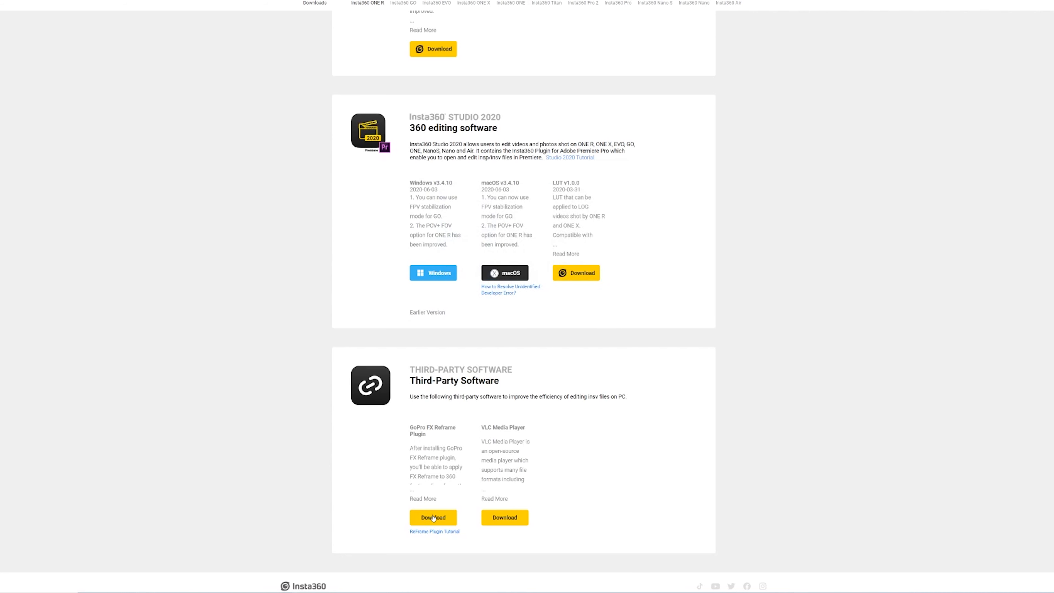
Download GoPro FX Reframe for Windows, install it and close the finished installer.
{"action": "left_click", "coordinate": [433, 517]}
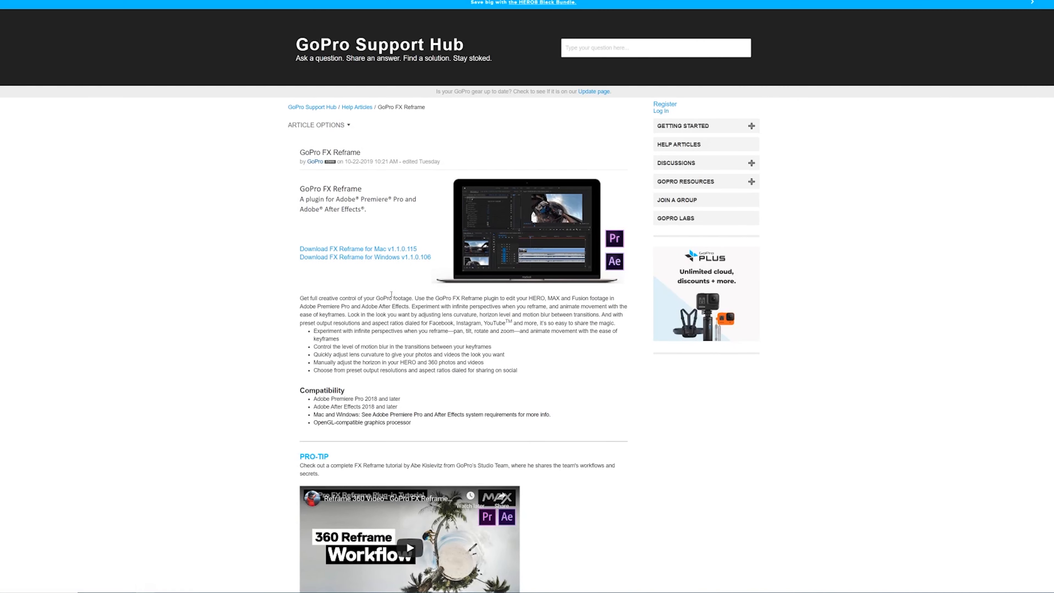
{"action": "mouse_move", "coordinate": [337, 260]}
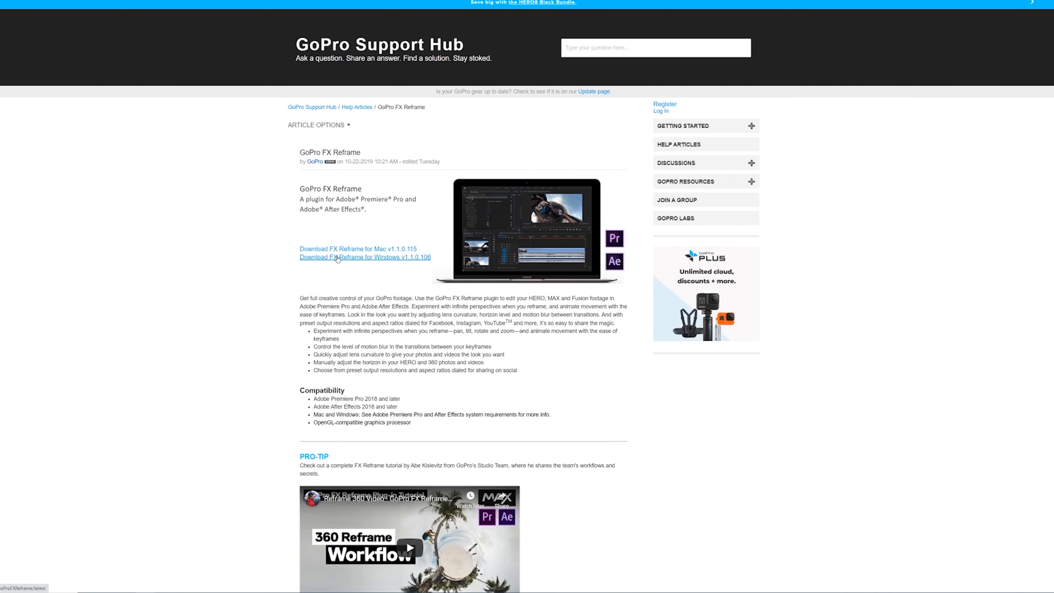
{"action": "mouse_move", "coordinate": [163, 392]}
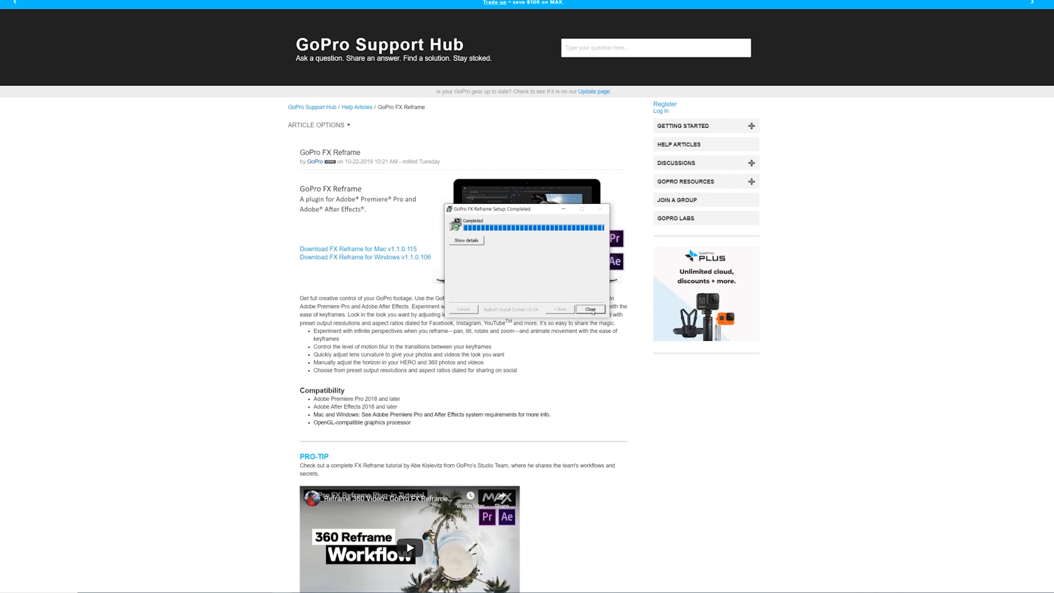
{"action": "left_click", "coordinate": [589, 308]}
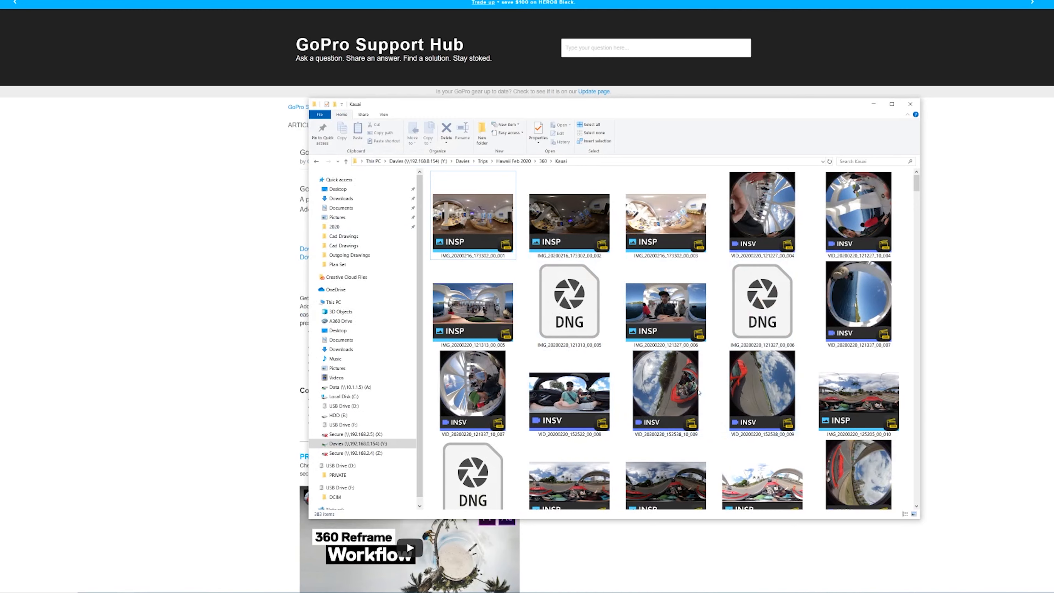
{"action": "scroll", "scroll_direction": "down", "scroll_amount": 3}
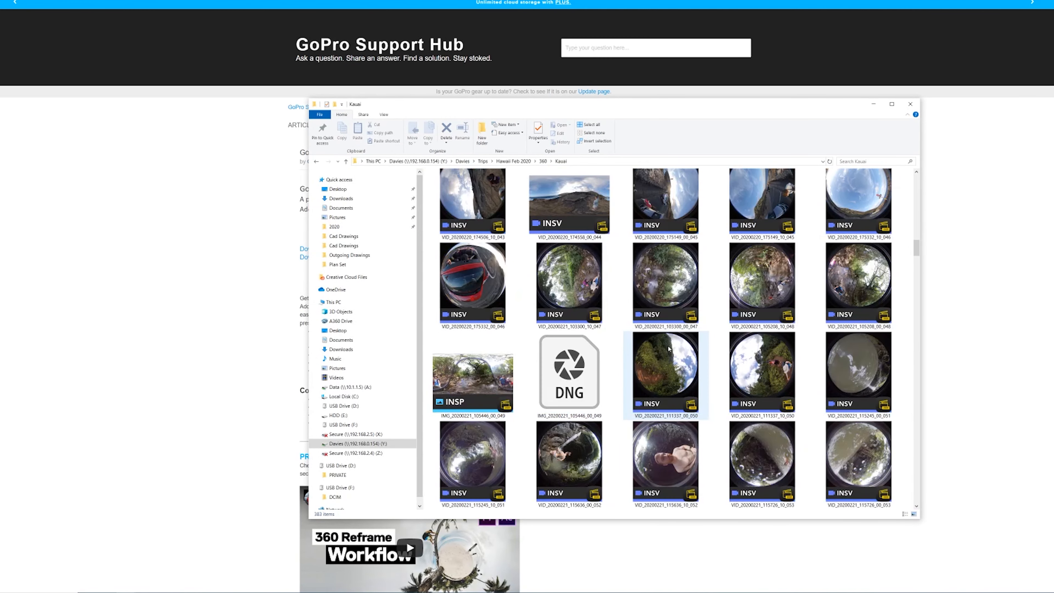
{"action": "scroll", "scroll_direction": "down", "scroll_amount": 3}
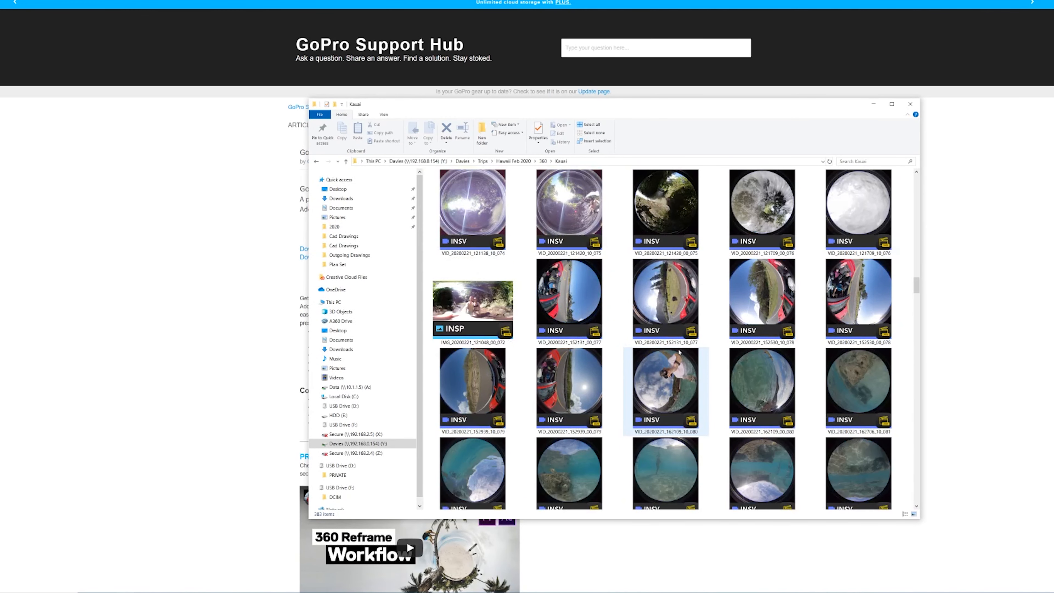
{"action": "scroll", "scroll_direction": "down", "scroll_amount": 3}
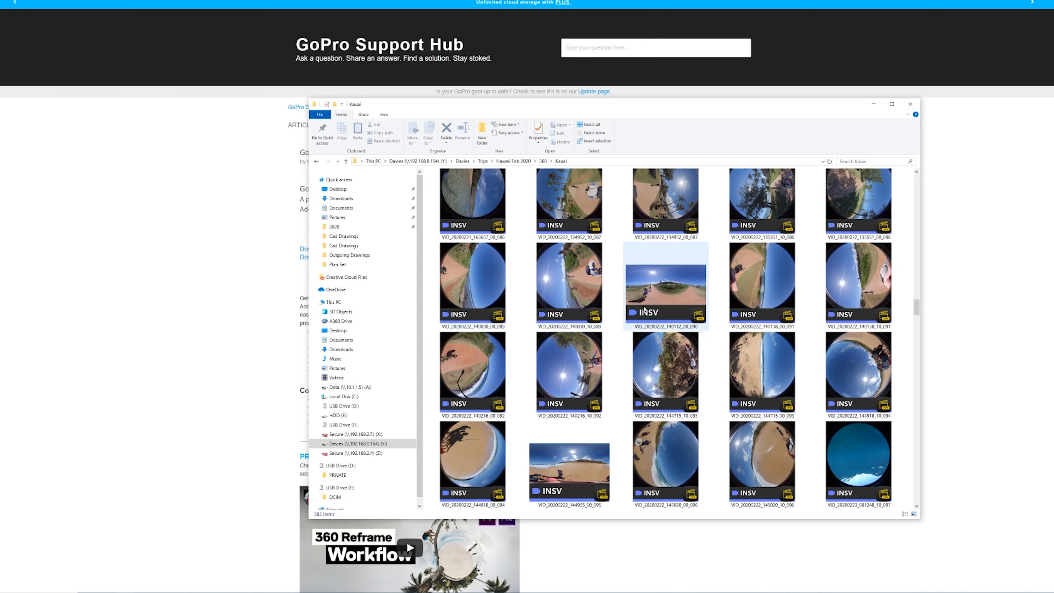
{"action": "left_click", "coordinate": [472, 282]}
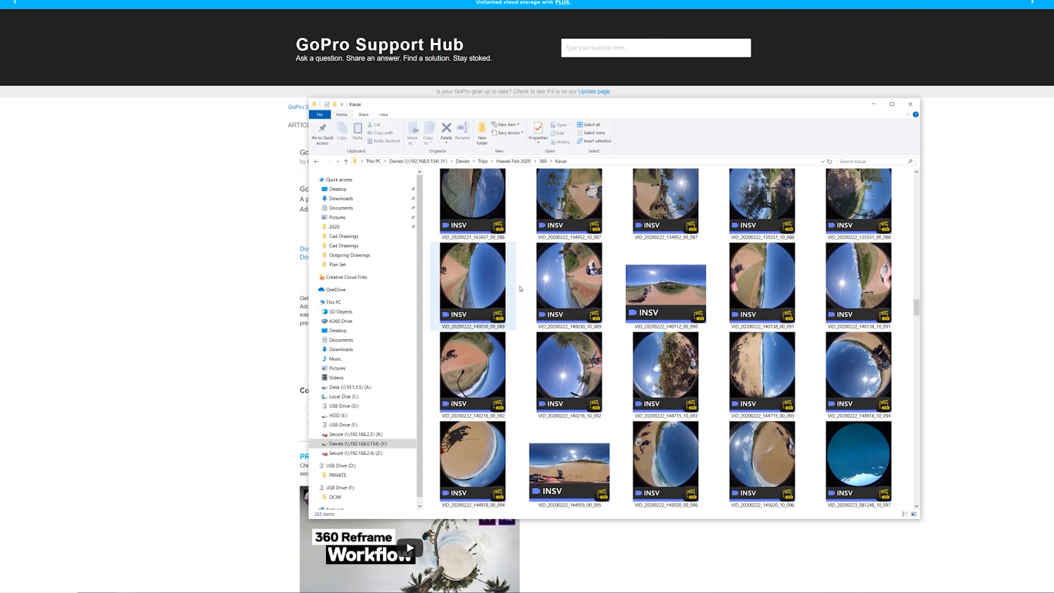
{"action": "mouse_move", "coordinate": [576, 281]}
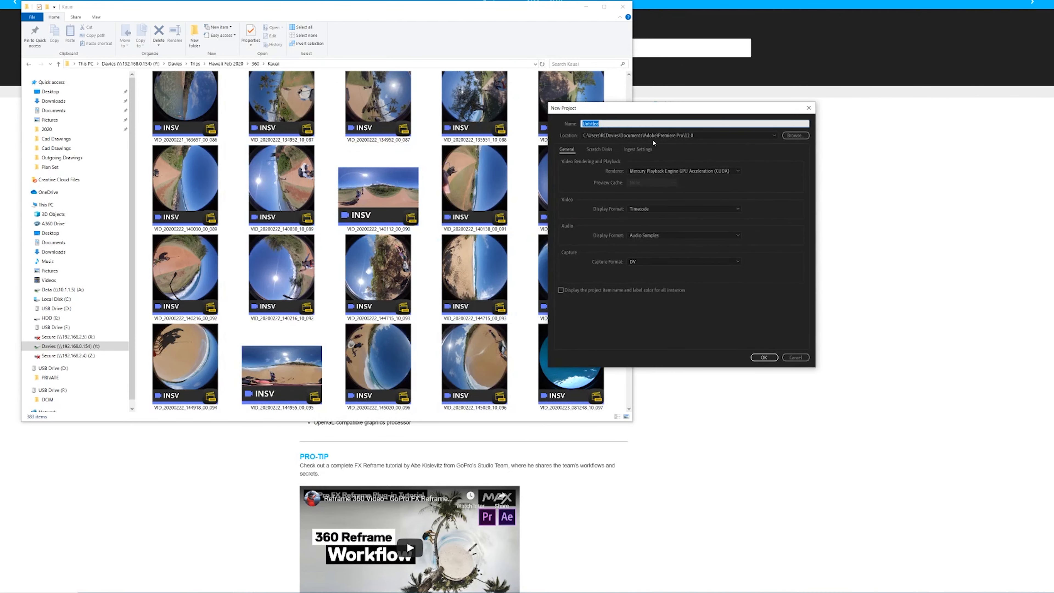
Create the new project, place clip C0034 on a sequence and park the playhead near 16 seconds.
{"action": "left_click", "coordinate": [763, 357]}
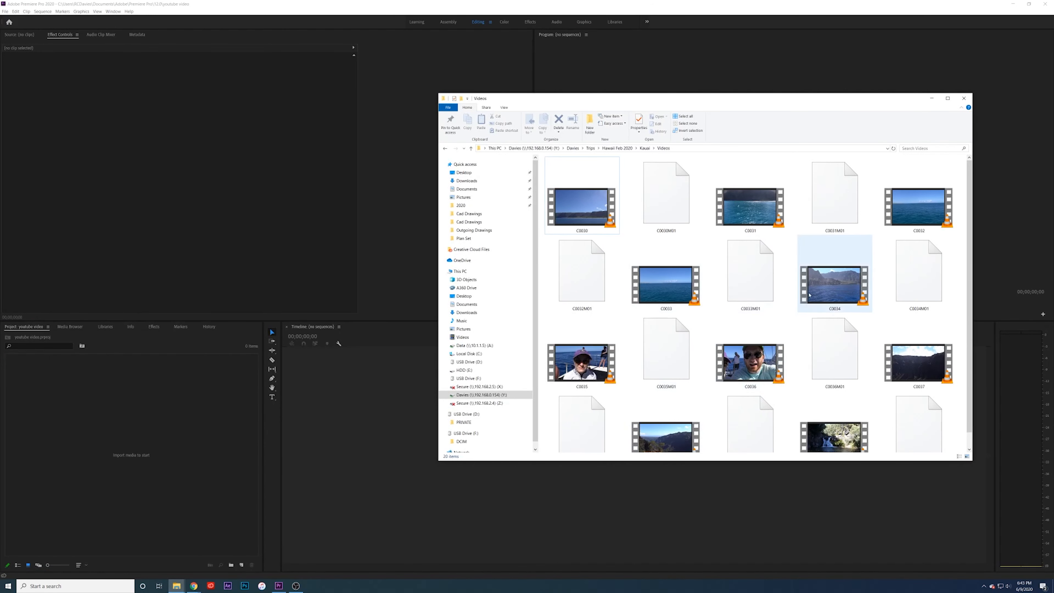
{"action": "left_click", "coordinate": [833, 273]}
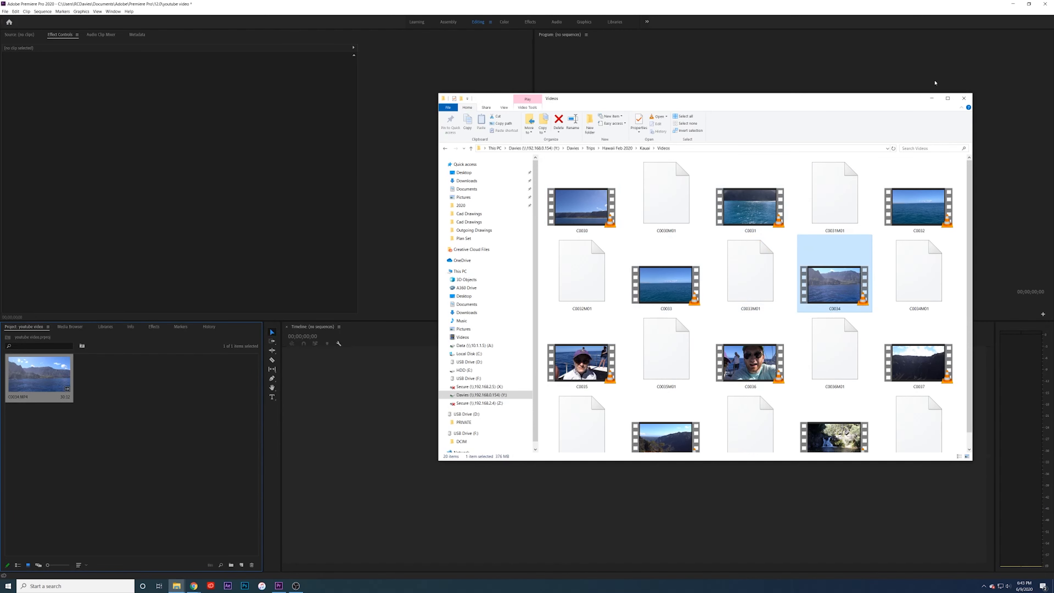
{"action": "left_click", "coordinate": [964, 98]}
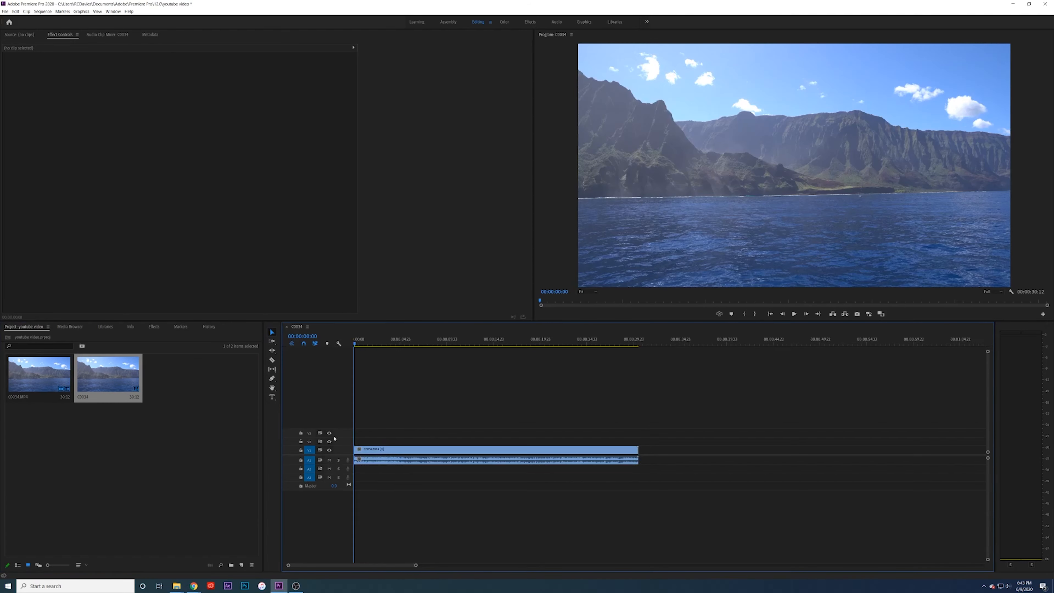
{"action": "left_click", "coordinate": [516, 339]}
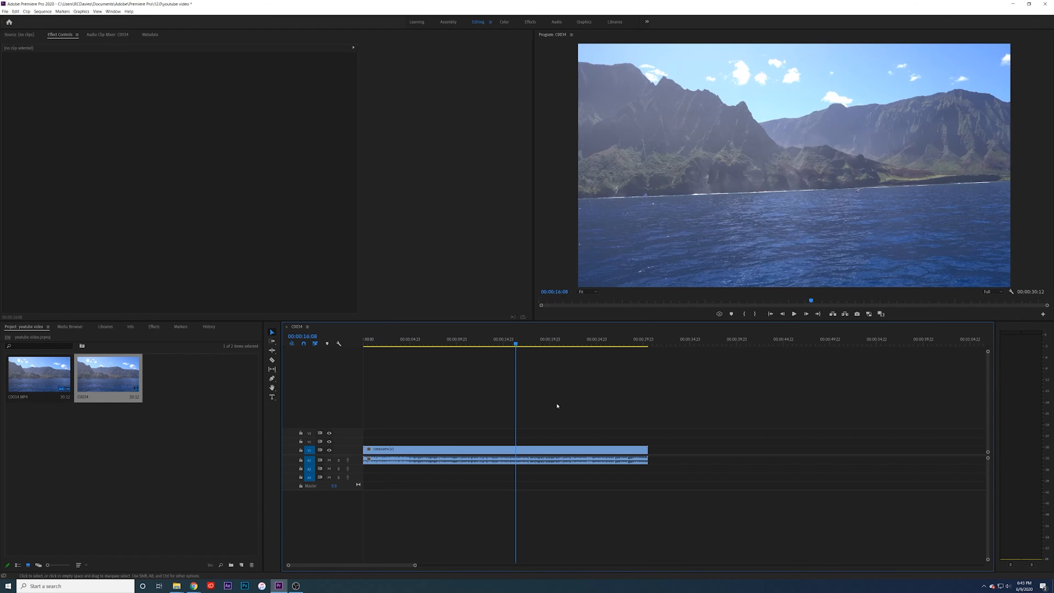
{"action": "mouse_move", "coordinate": [357, 433]}
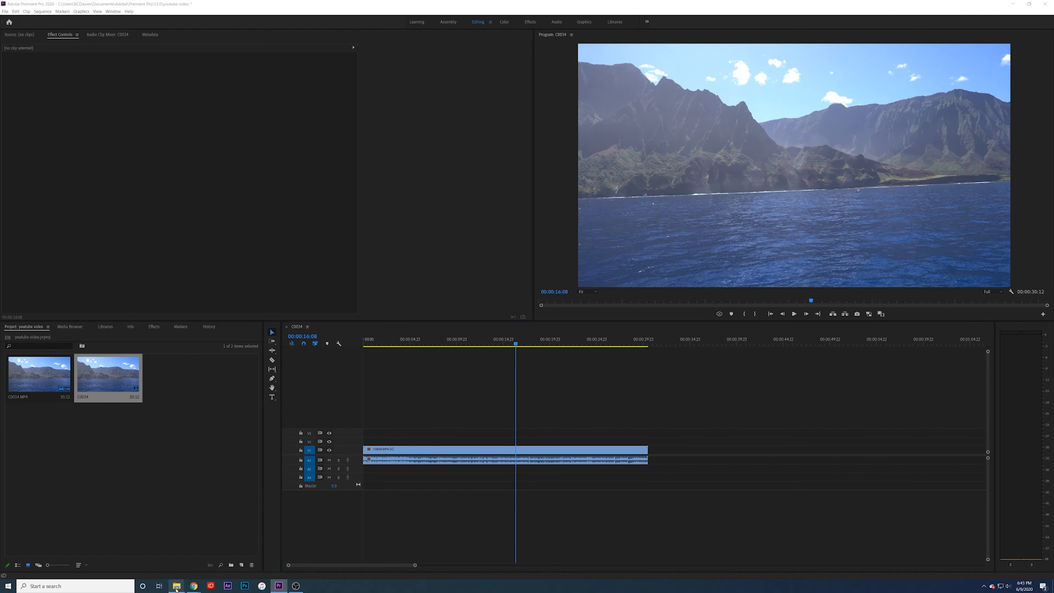
Select VID_20200223_104927_00_002.insv in the Kauai 360 folder for the timeline after C0034.
{"action": "left_click", "coordinate": [176, 586]}
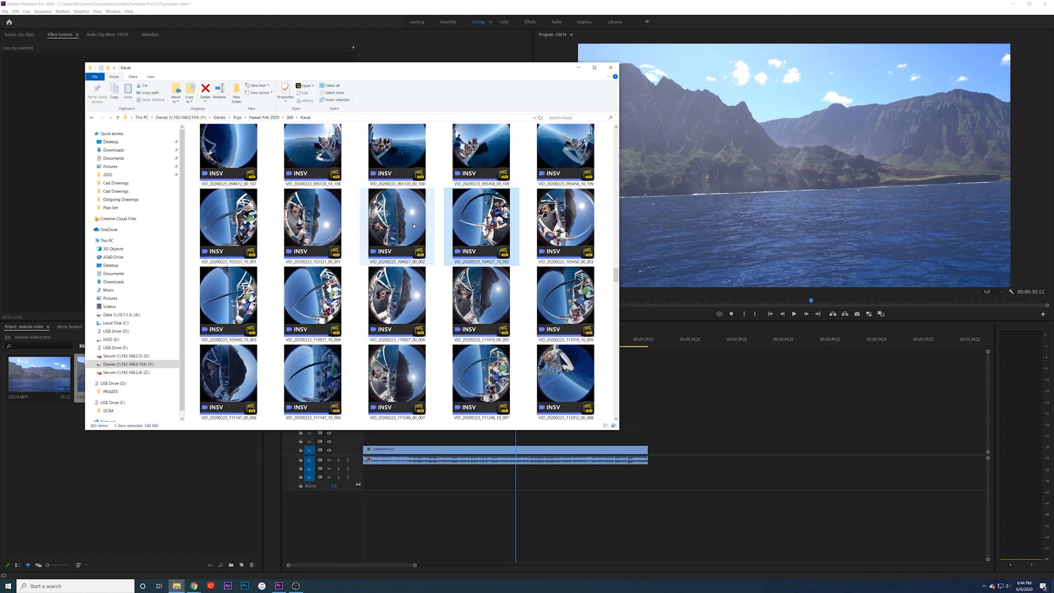
{"action": "left_click", "coordinate": [396, 225]}
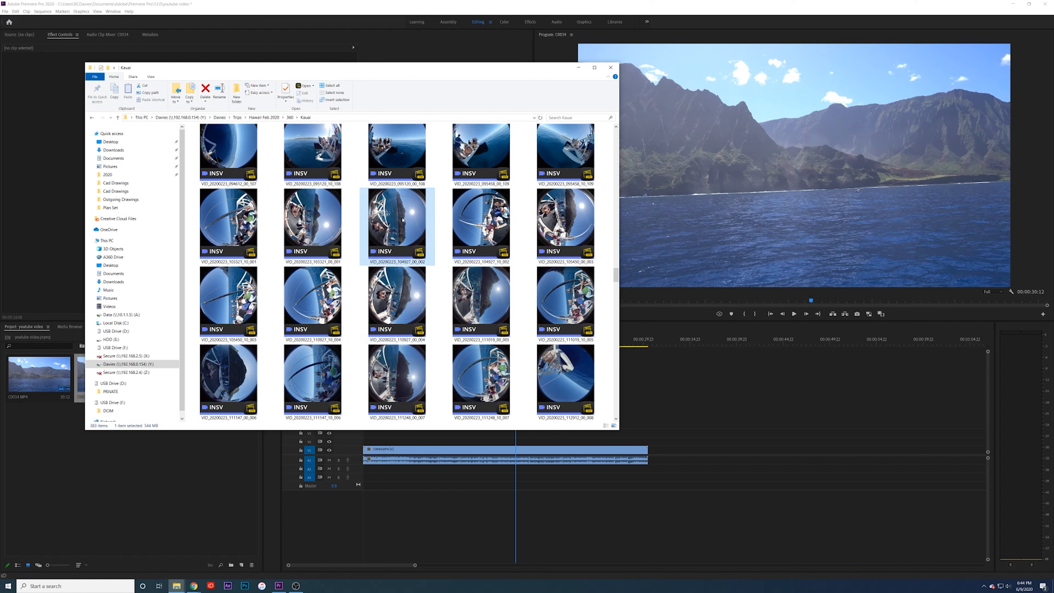
{"action": "mouse_move", "coordinate": [414, 234]}
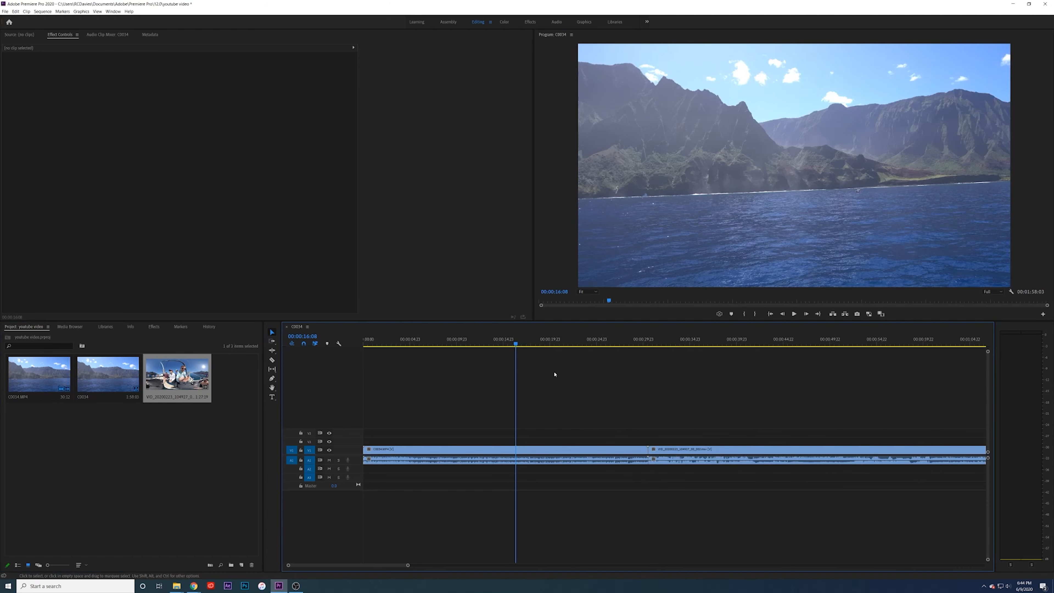
Scrub through the 360 boat clip around 37 seconds, then switch to the Effects workspace.
{"action": "left_click", "coordinate": [640, 345]}
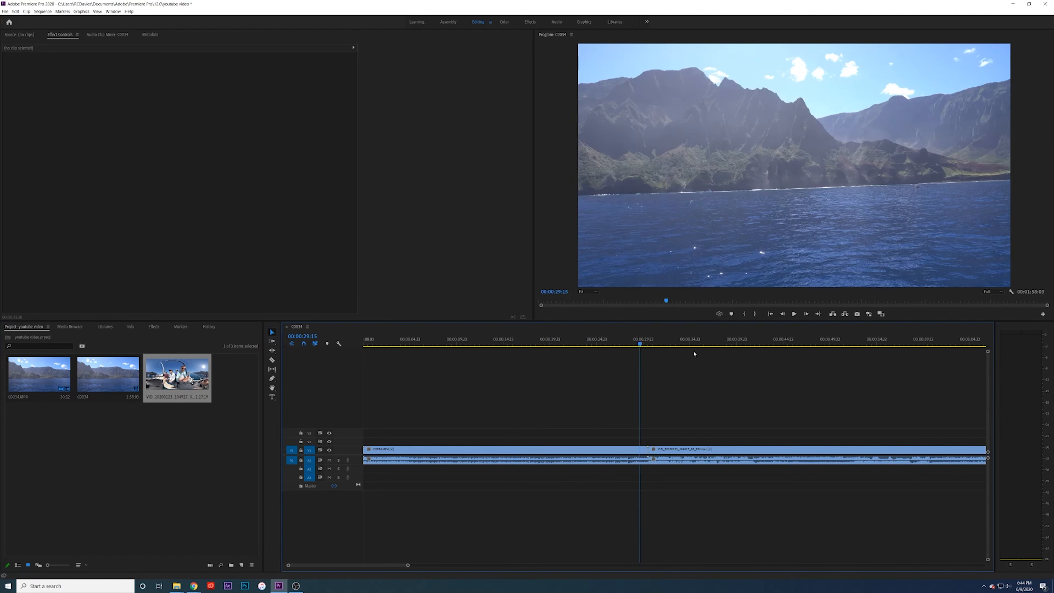
{"action": "left_click", "coordinate": [717, 344]}
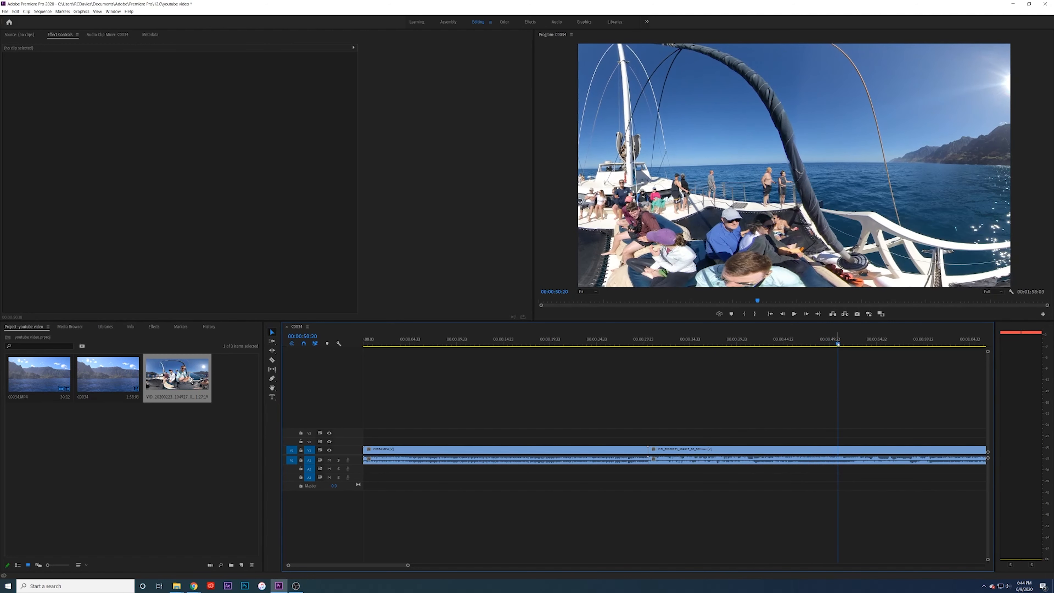
{"action": "left_click", "coordinate": [716, 343]}
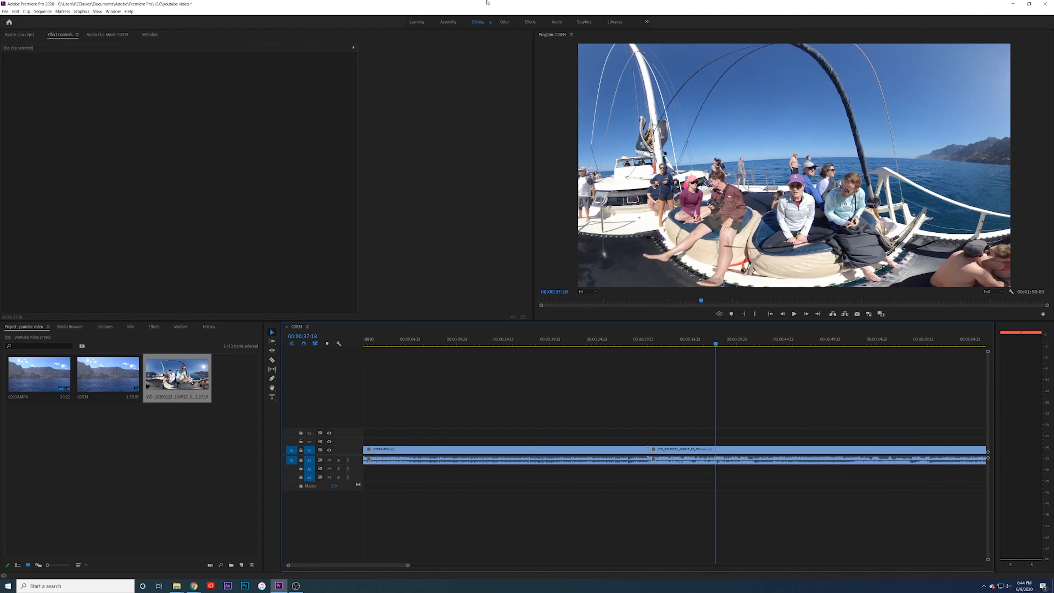
{"action": "left_click", "coordinate": [530, 21]}
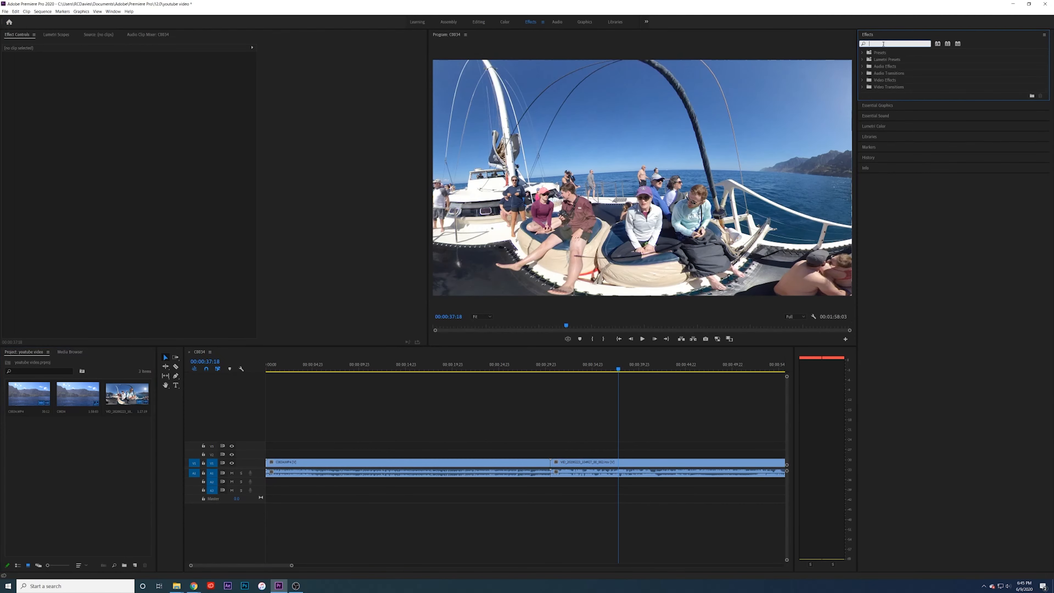
Search 'go' in Effects and apply GoPro VR Reframe to the INSV clip.
{"action": "type", "text": "gopro vr"}
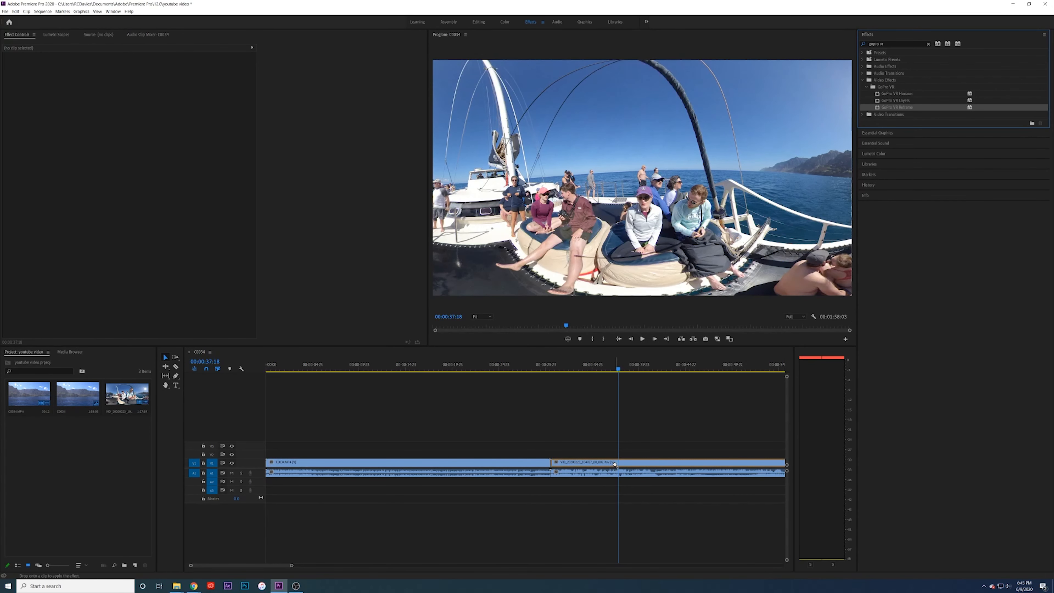
{"action": "left_click", "coordinate": [585, 462]}
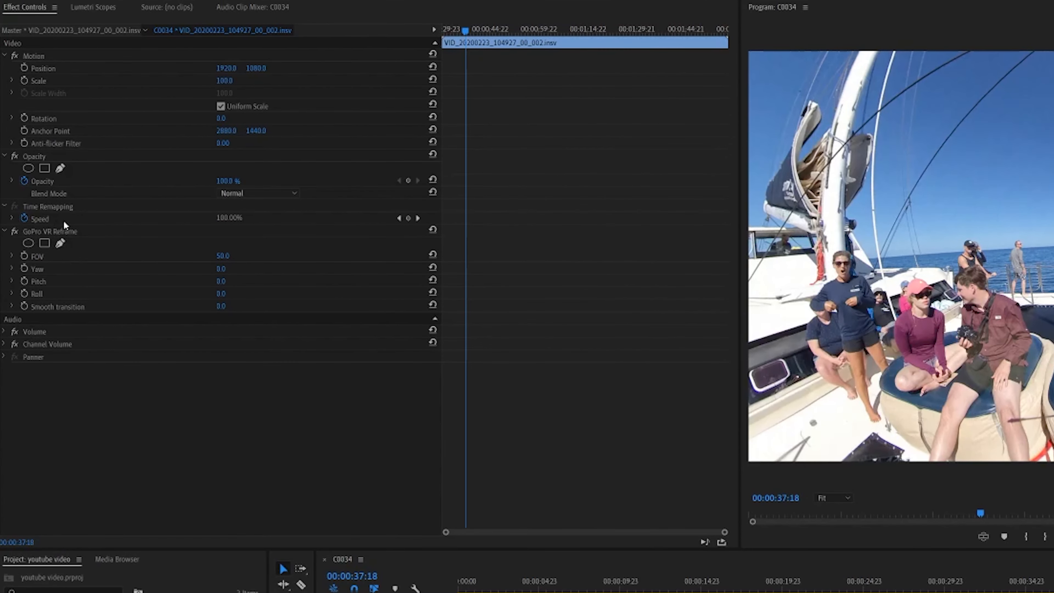
Set GoPro VR Reframe to FOV 62, yaw 162 and pitch -3.8, facing the cliffs.
{"action": "left_click", "coordinate": [51, 231]}
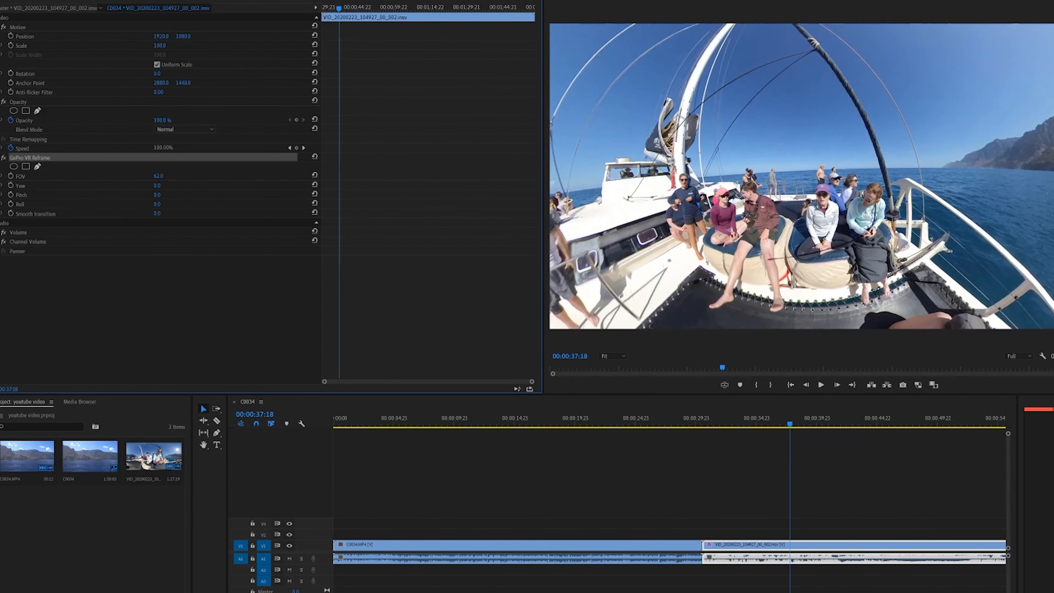
{"action": "left_click_drag", "start_coordinate": [159, 186], "coordinate": [121, 186]}
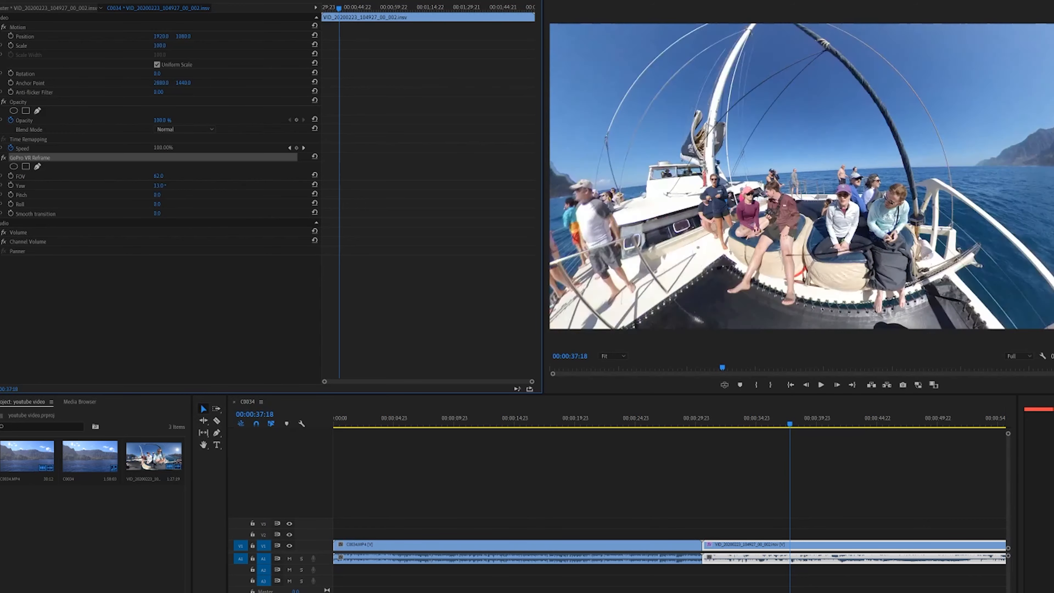
{"action": "left_click_drag", "start_coordinate": [159, 185], "coordinate": [156, 185]}
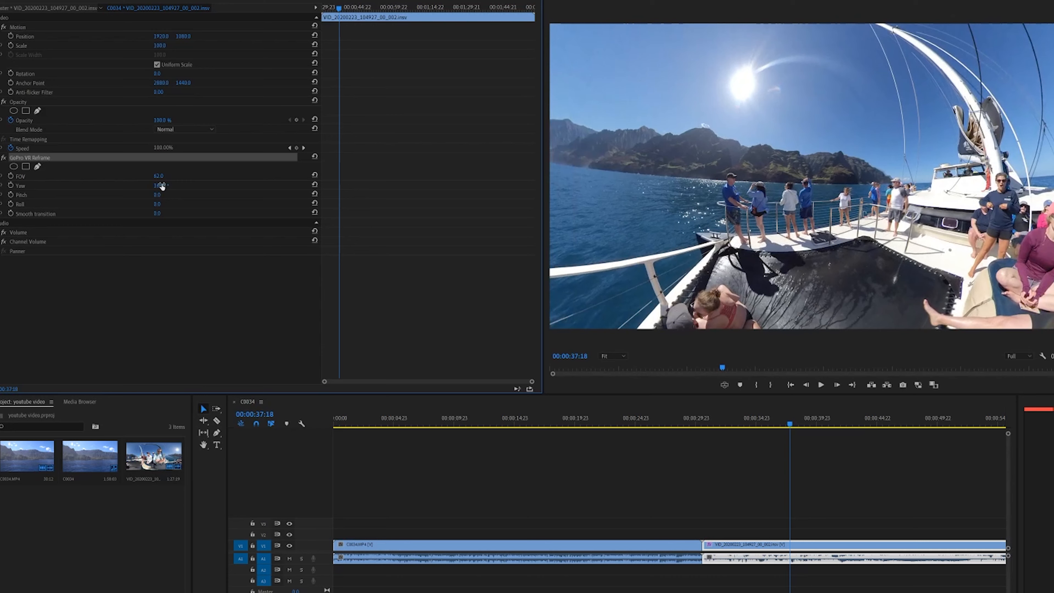
{"action": "left_click_drag", "start_coordinate": [158, 186], "coordinate": [156, 195]}
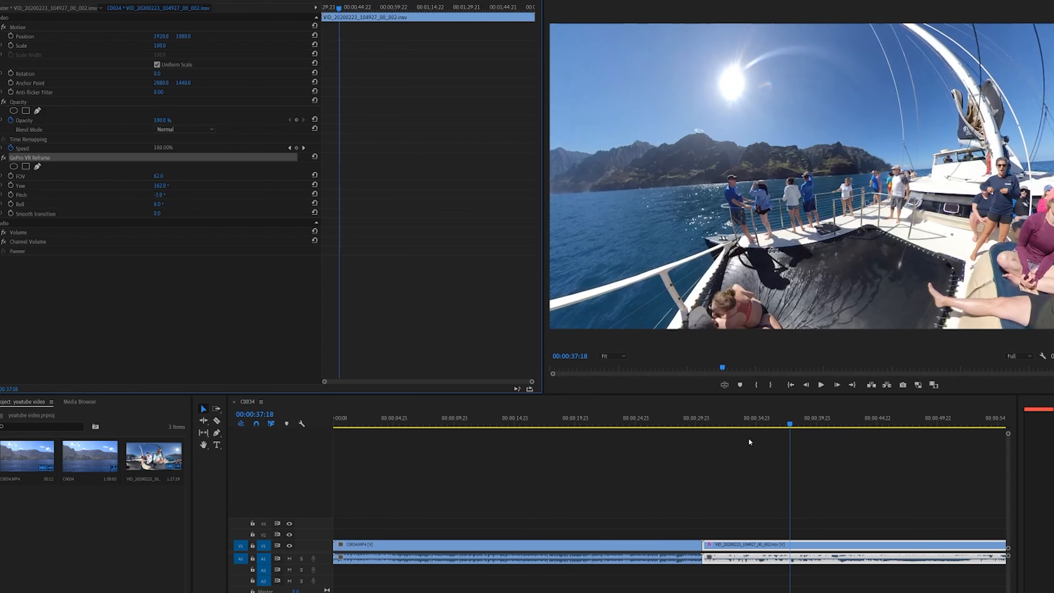
{"action": "left_click", "coordinate": [742, 425]}
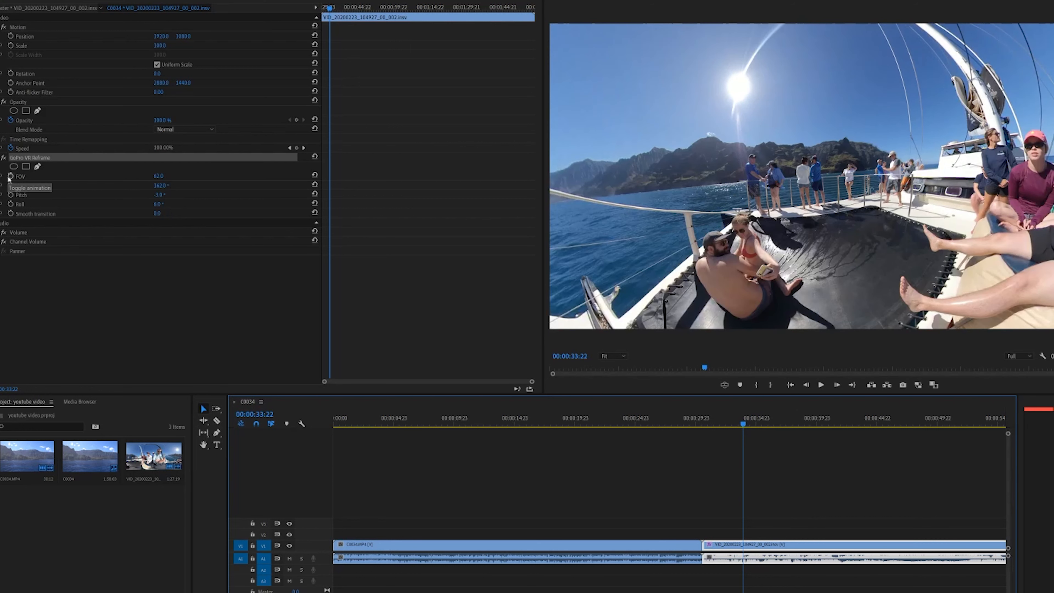
Keyframe the reframe at 00:00:33:22, then a later keyframe with FOV 80, yaw 179°, pitch -12°.
{"action": "left_click", "coordinate": [10, 185]}
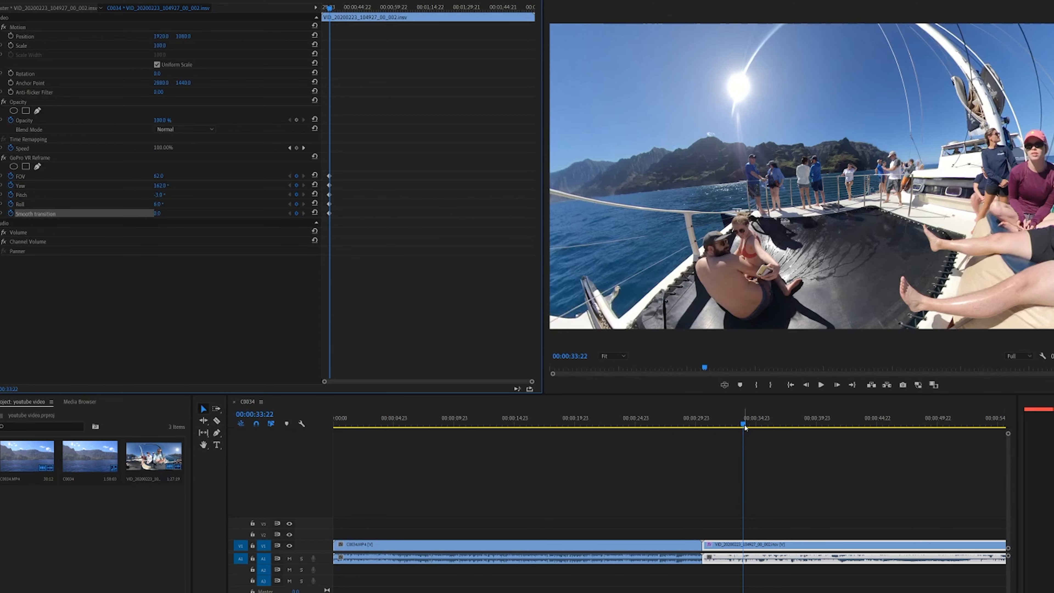
{"action": "left_click", "coordinate": [778, 424]}
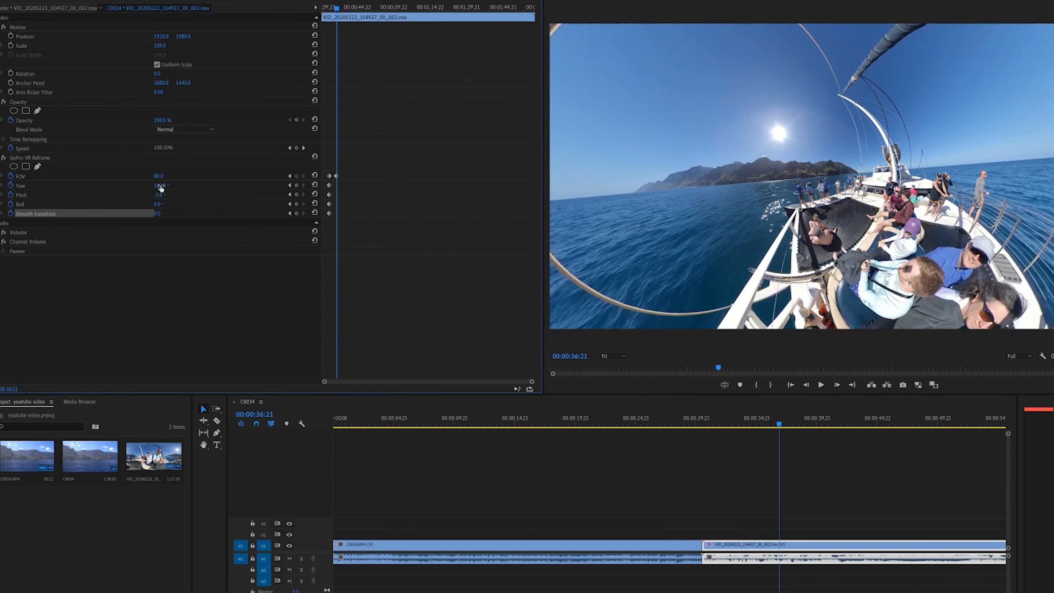
{"action": "left_click_drag", "start_coordinate": [158, 185], "coordinate": [156, 185]}
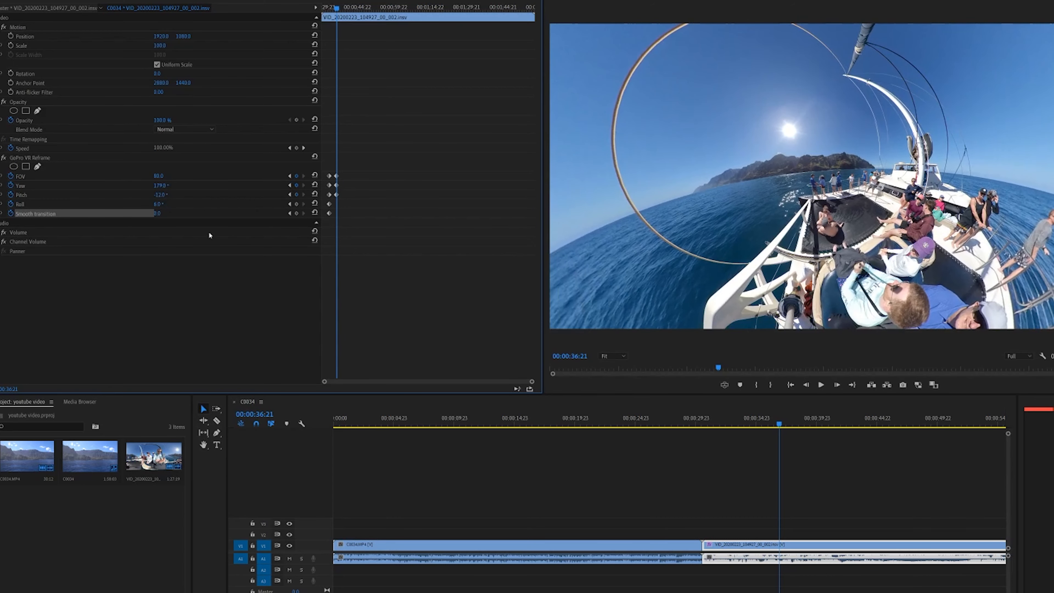
{"action": "left_click", "coordinate": [722, 423]}
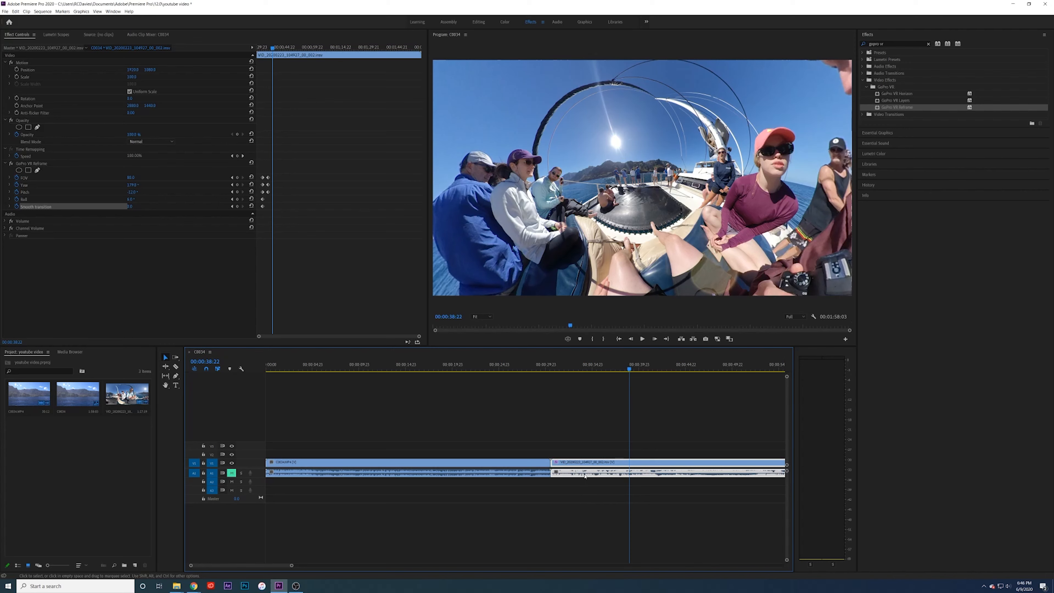
Show the context menu for the Insta360 clip in the Project panel.
{"action": "right_click", "coordinate": [583, 473]}
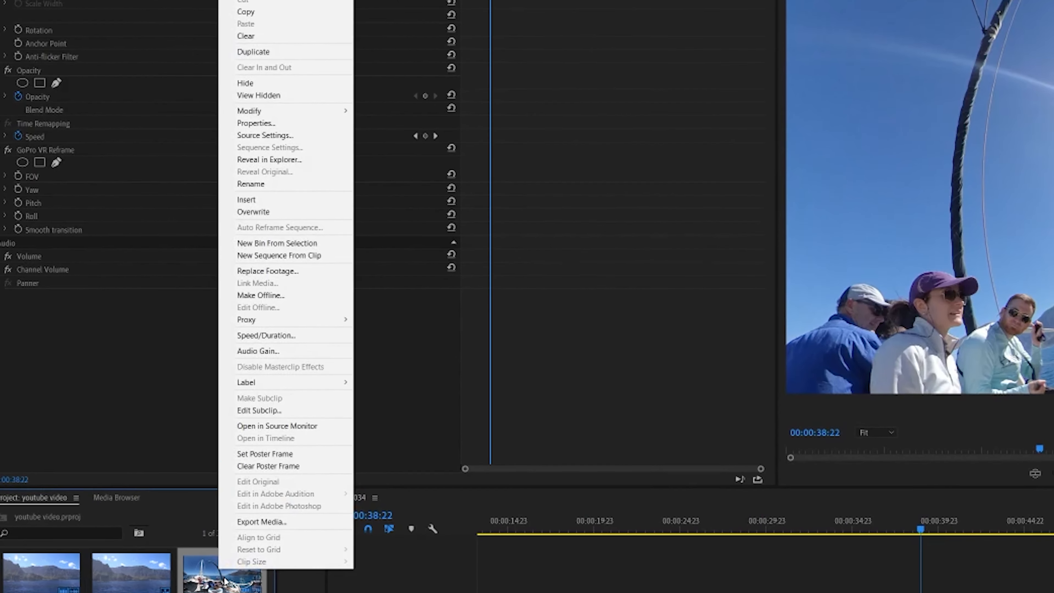
{"action": "mouse_move", "coordinate": [265, 135]}
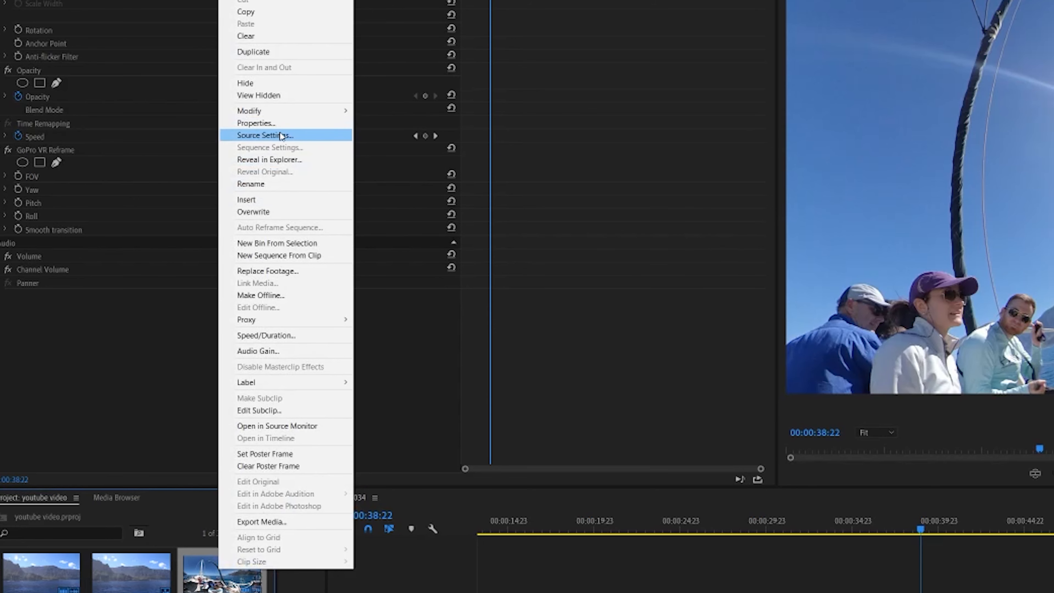
Set the Insta360 clip's Source Settings camera accessory to Venture Case and confirm.
{"action": "left_click", "coordinate": [264, 135]}
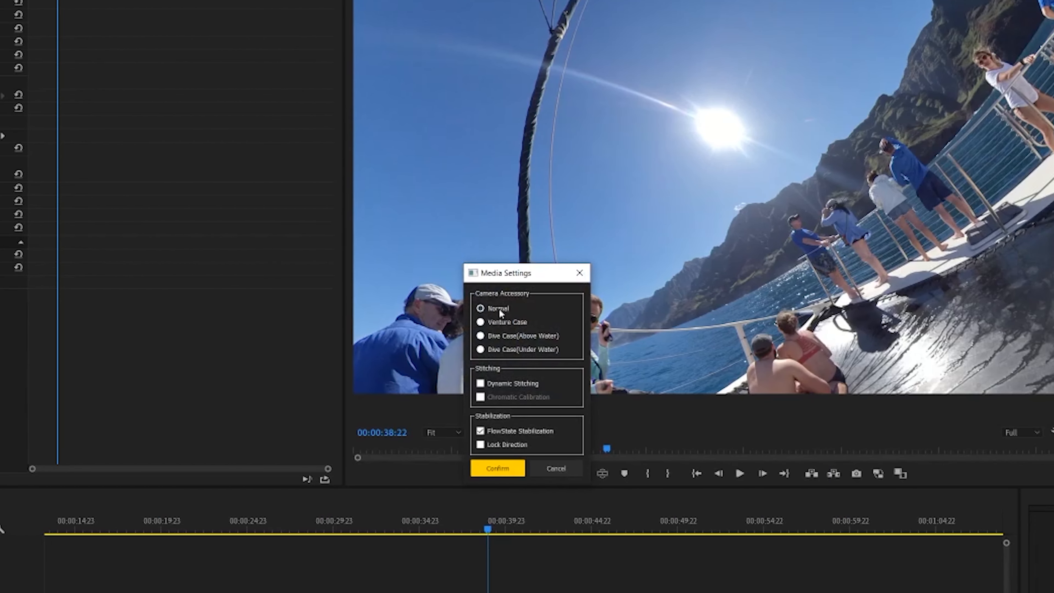
{"action": "mouse_move", "coordinate": [507, 362]}
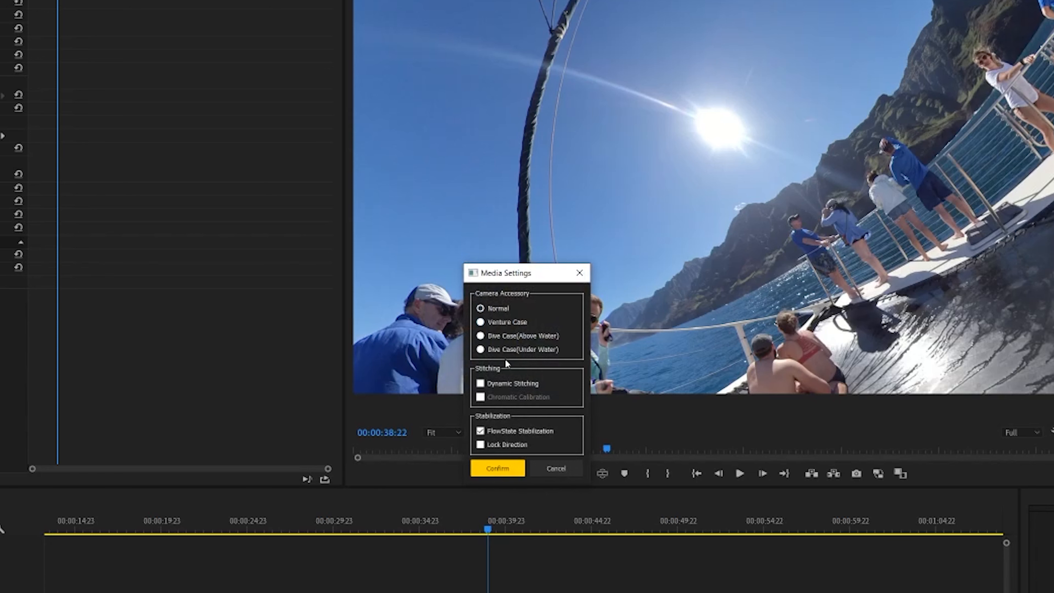
{"action": "mouse_move", "coordinate": [505, 377]}
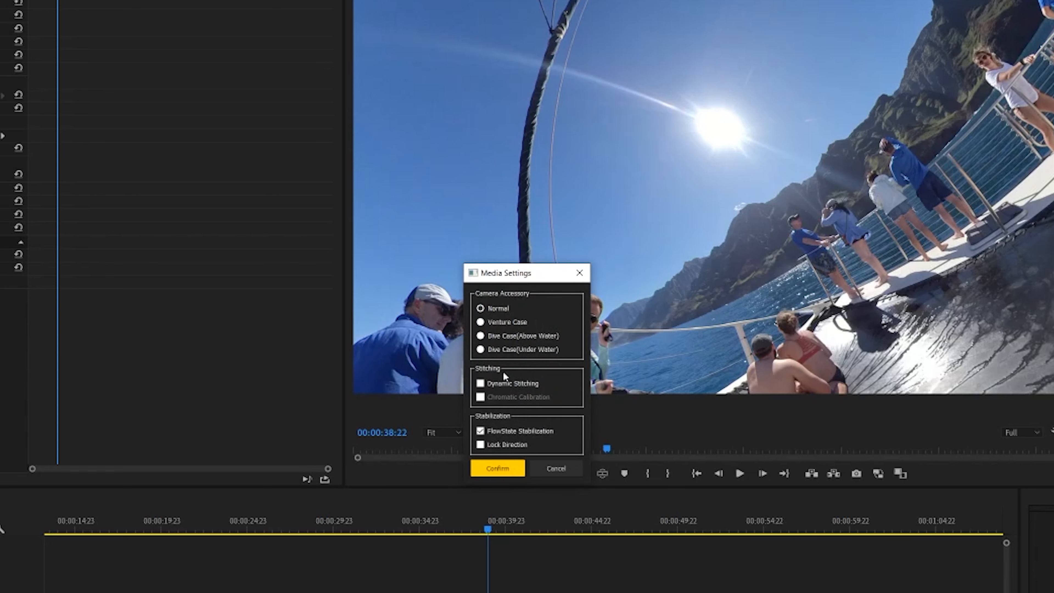
{"action": "mouse_move", "coordinate": [509, 329]}
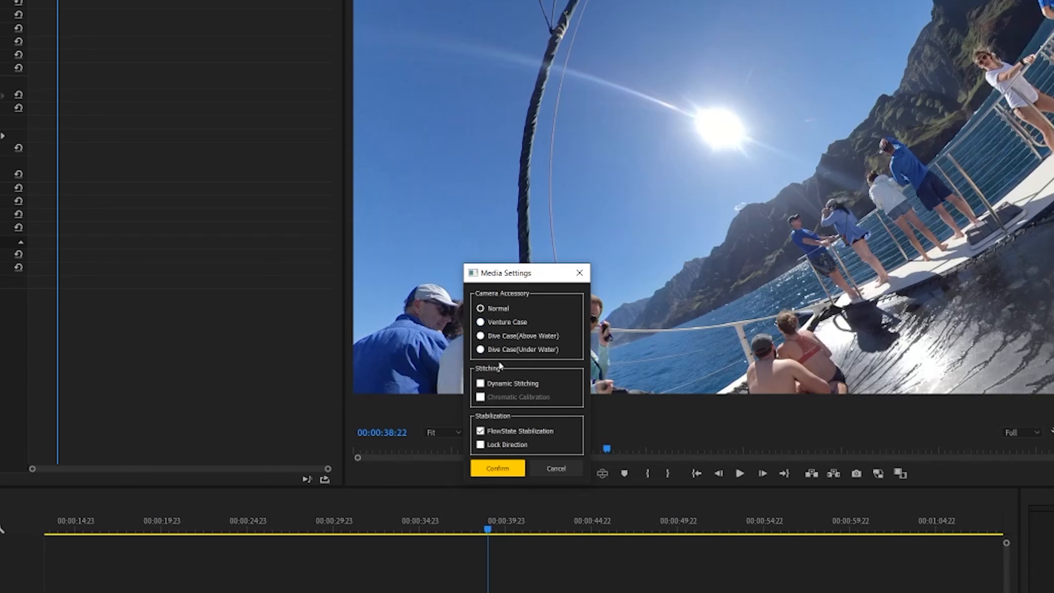
{"action": "left_click", "coordinate": [480, 321]}
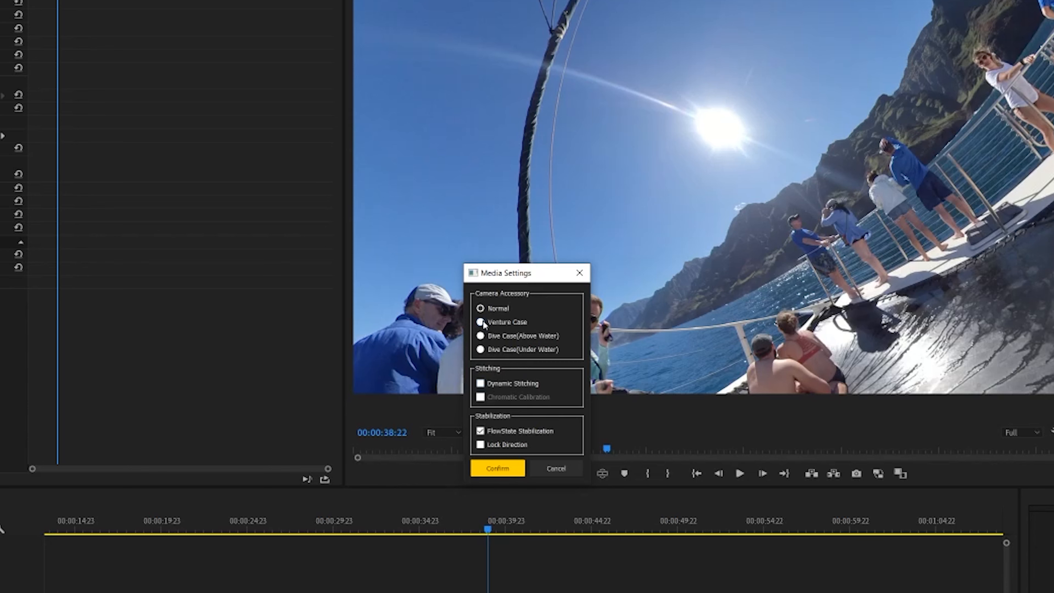
{"action": "left_click", "coordinate": [480, 321]}
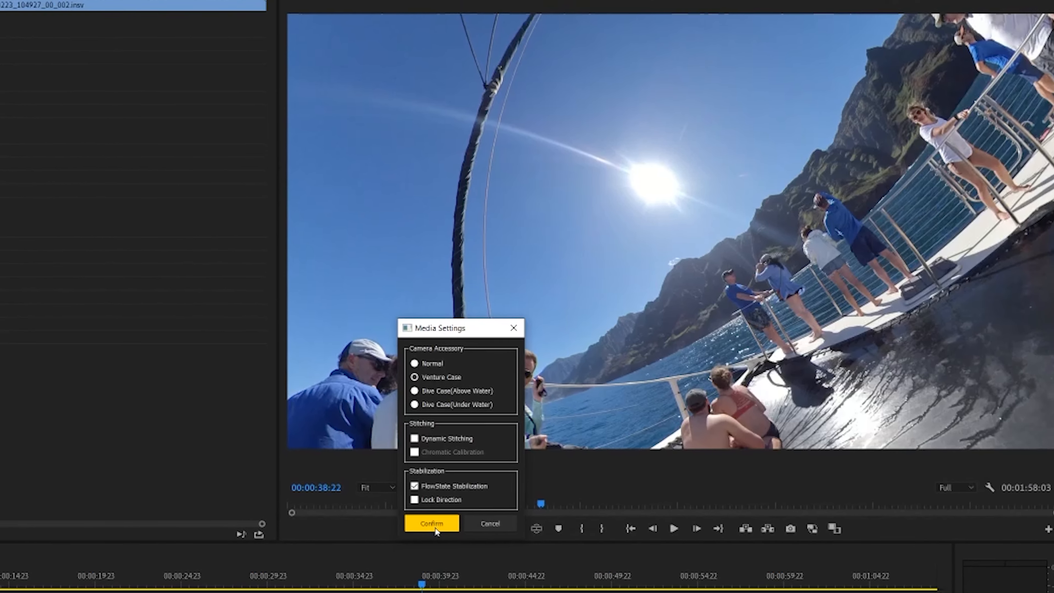
{"action": "left_click", "coordinate": [431, 524]}
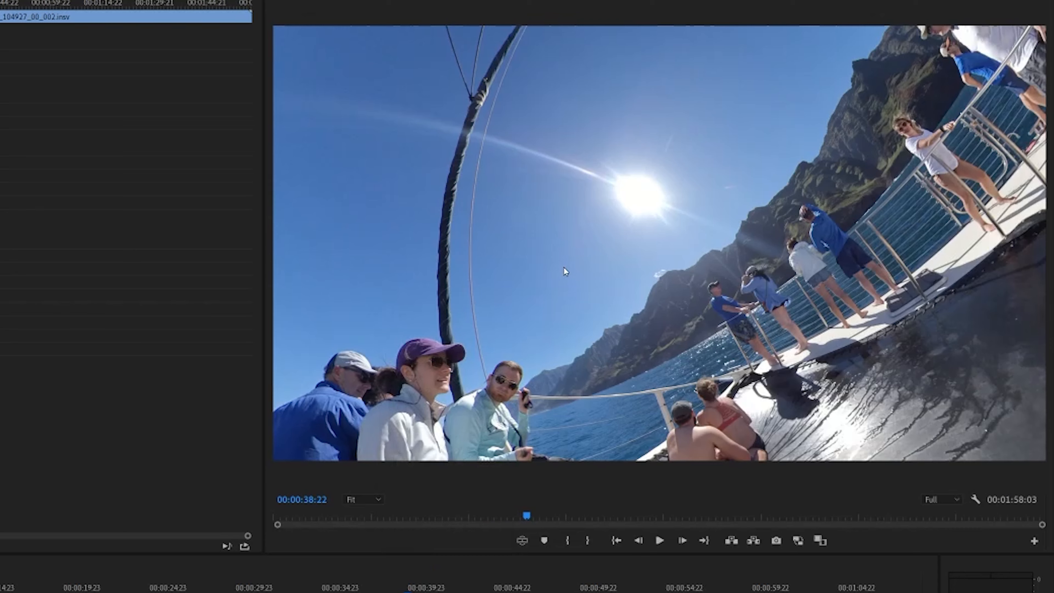
{"action": "mouse_move", "coordinate": [626, 160]}
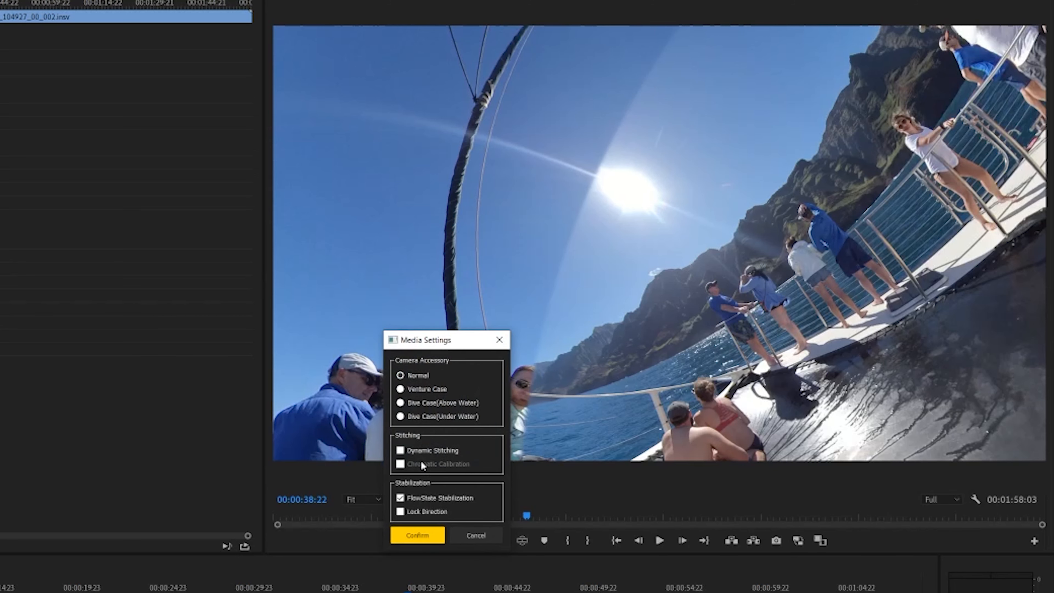
{"action": "left_click", "coordinate": [401, 449]}
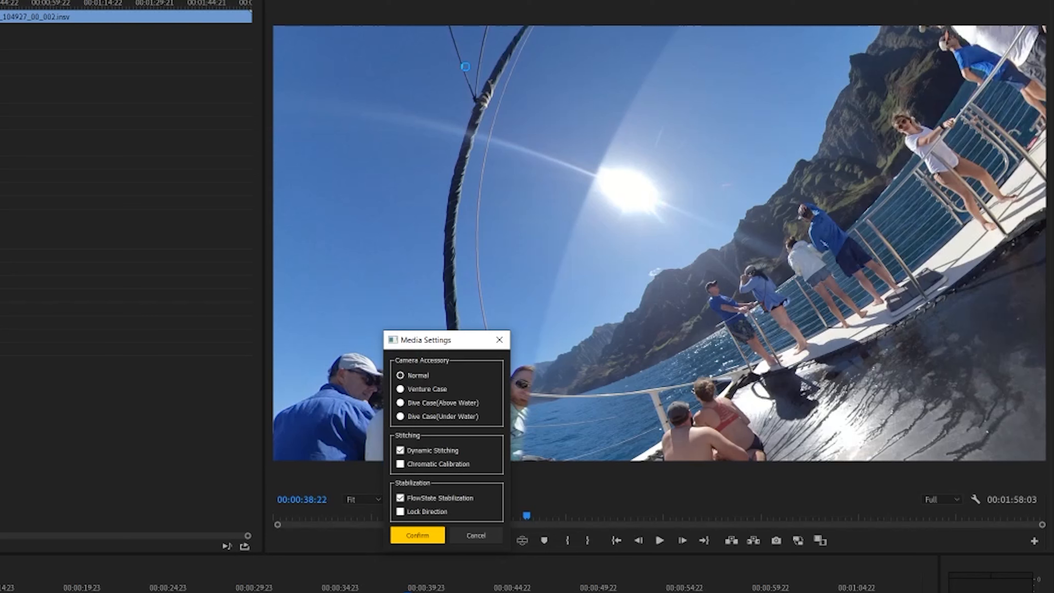
{"action": "left_click", "coordinate": [401, 463]}
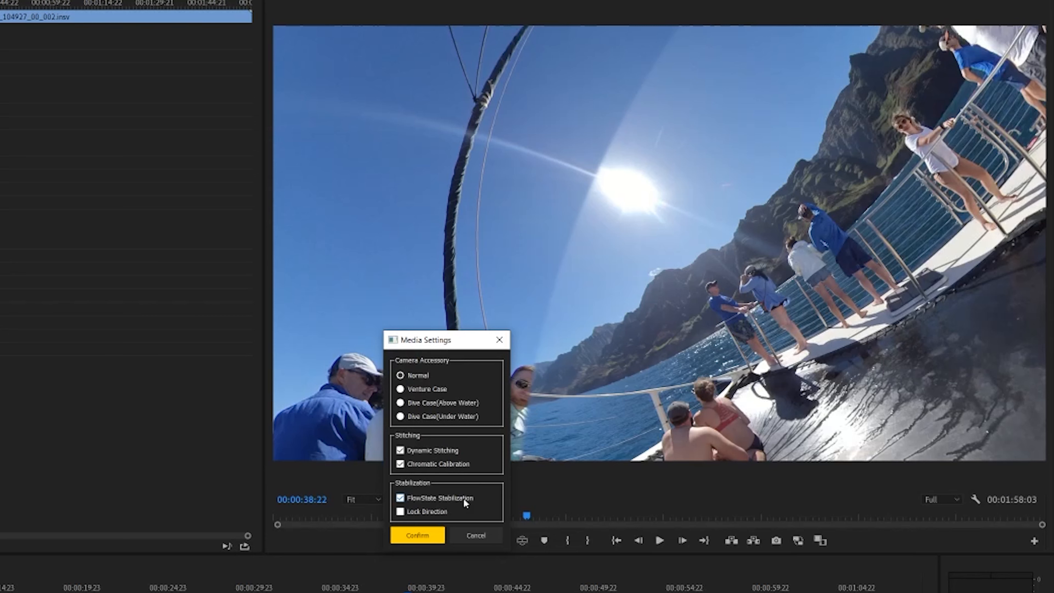
{"action": "left_click", "coordinate": [417, 535]}
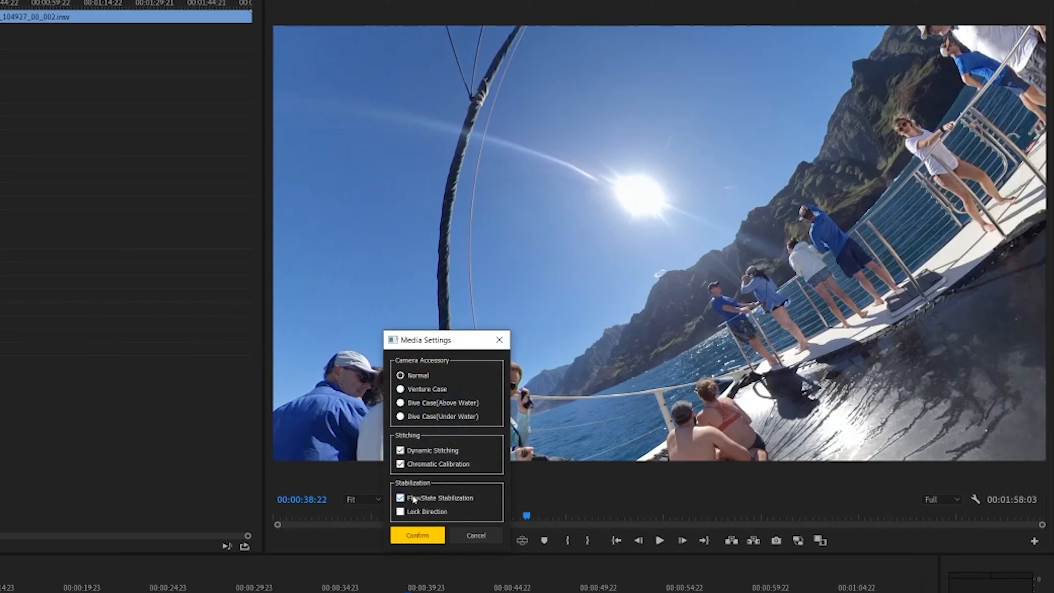
{"action": "left_click", "coordinate": [401, 498]}
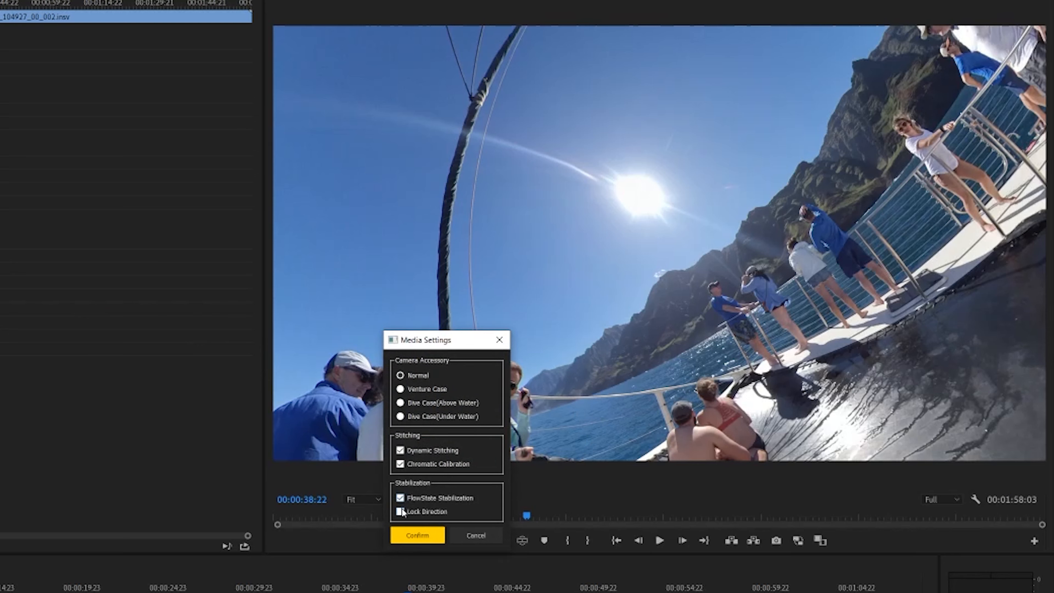
{"action": "left_click", "coordinate": [401, 512]}
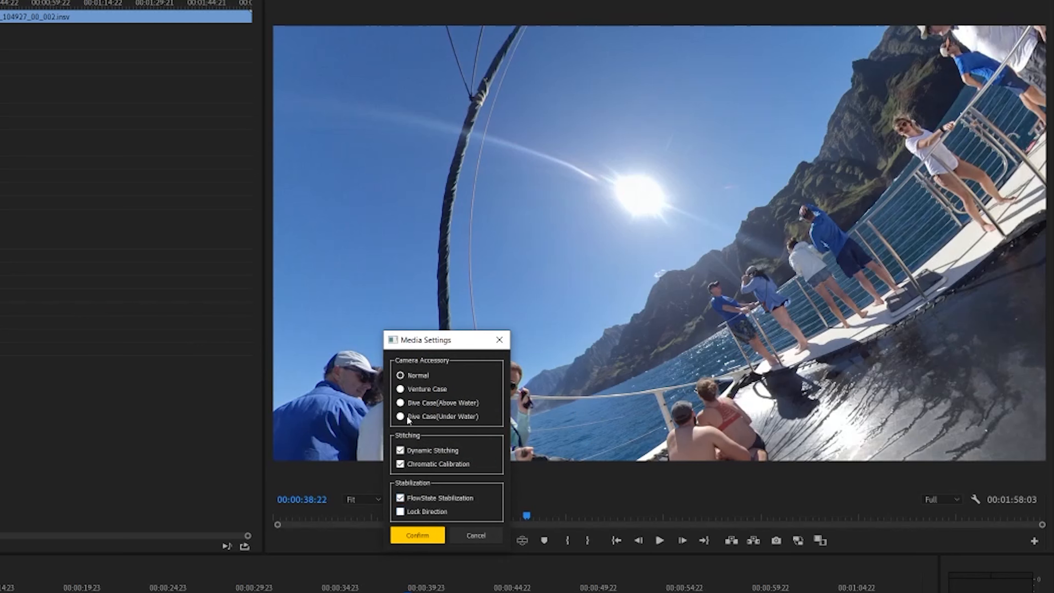
{"action": "left_click", "coordinate": [401, 449]}
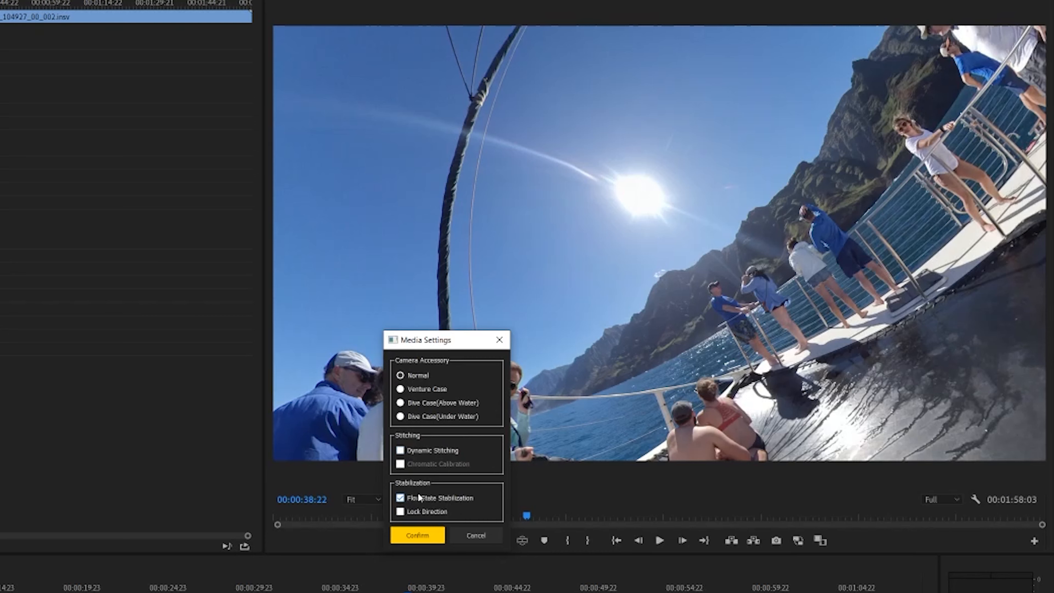
{"action": "left_click", "coordinate": [416, 534]}
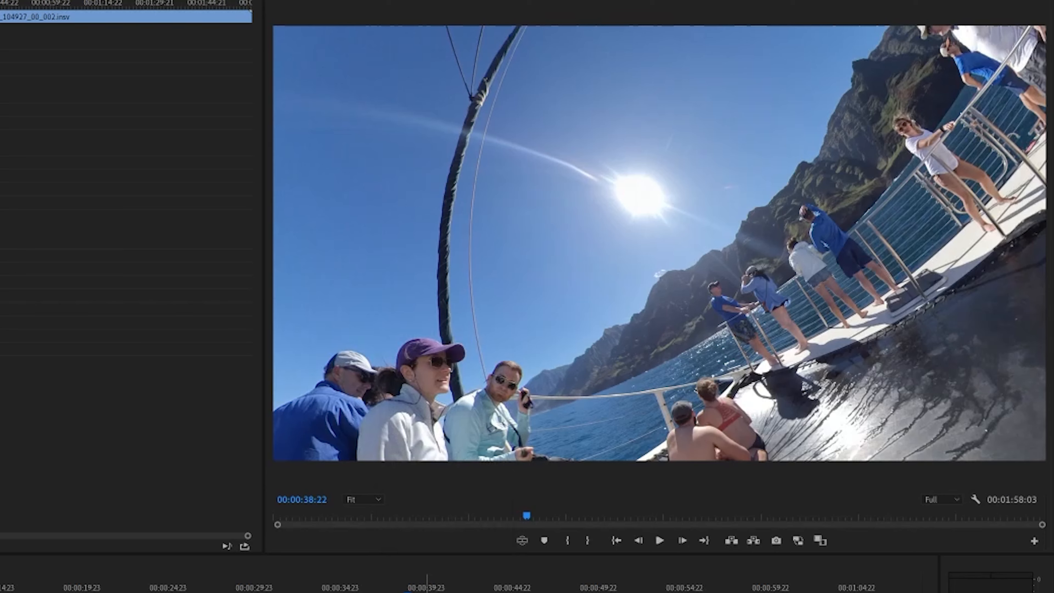